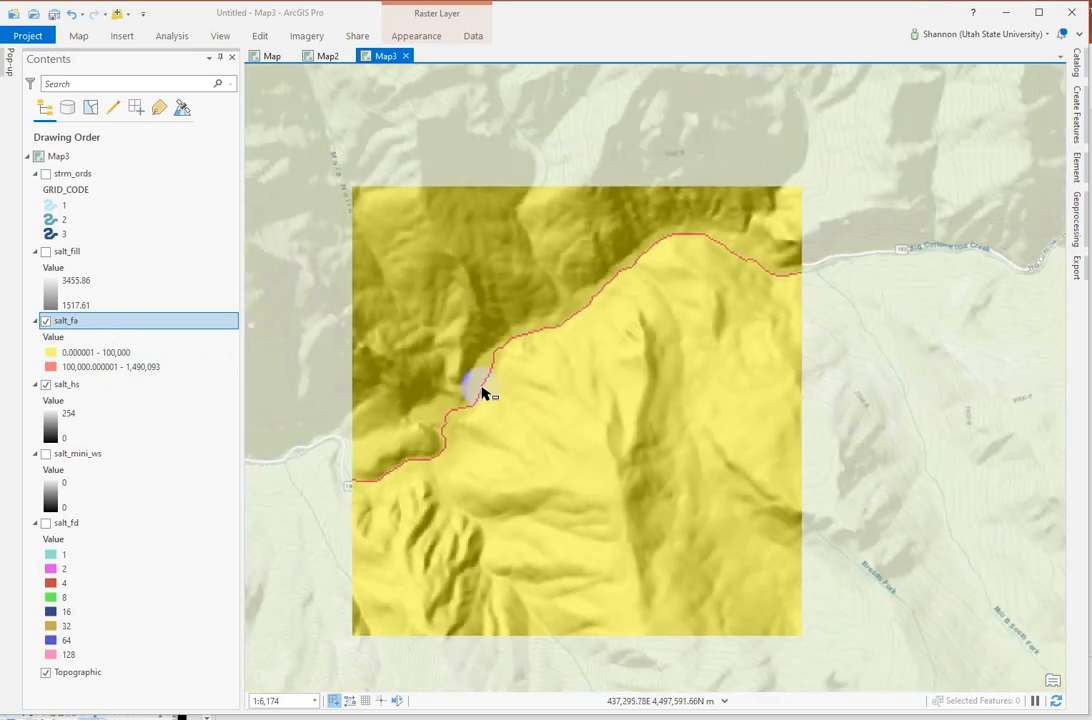
Zoom and pan the map view along the stream.
scroll(down, 3)
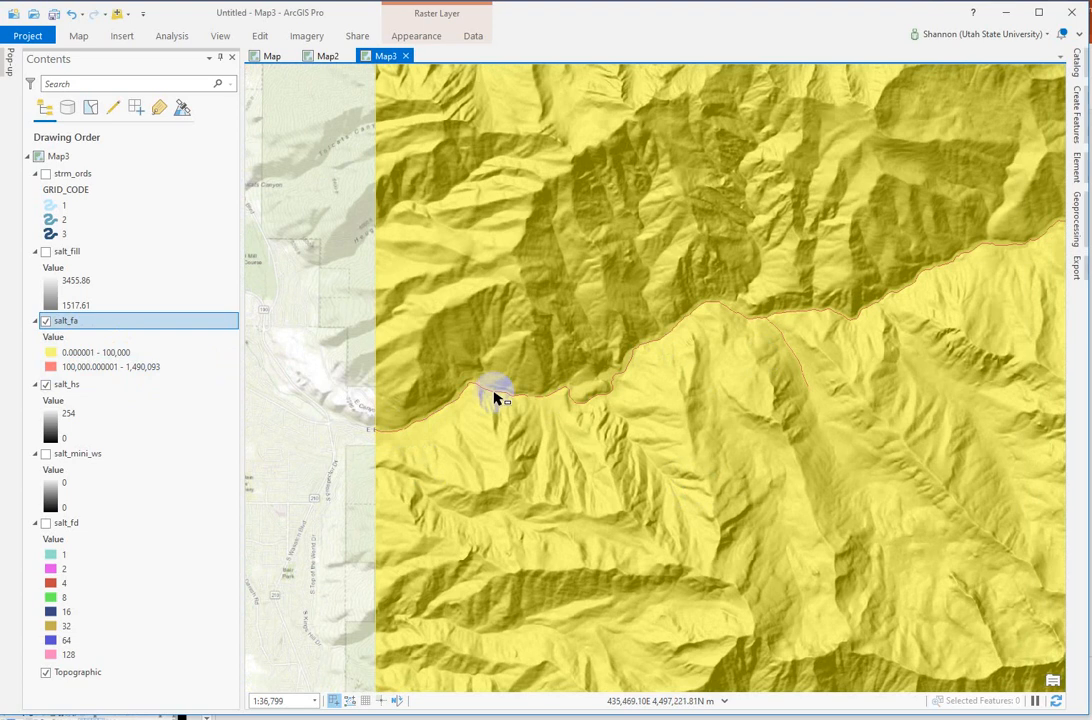
scroll(down, 3)
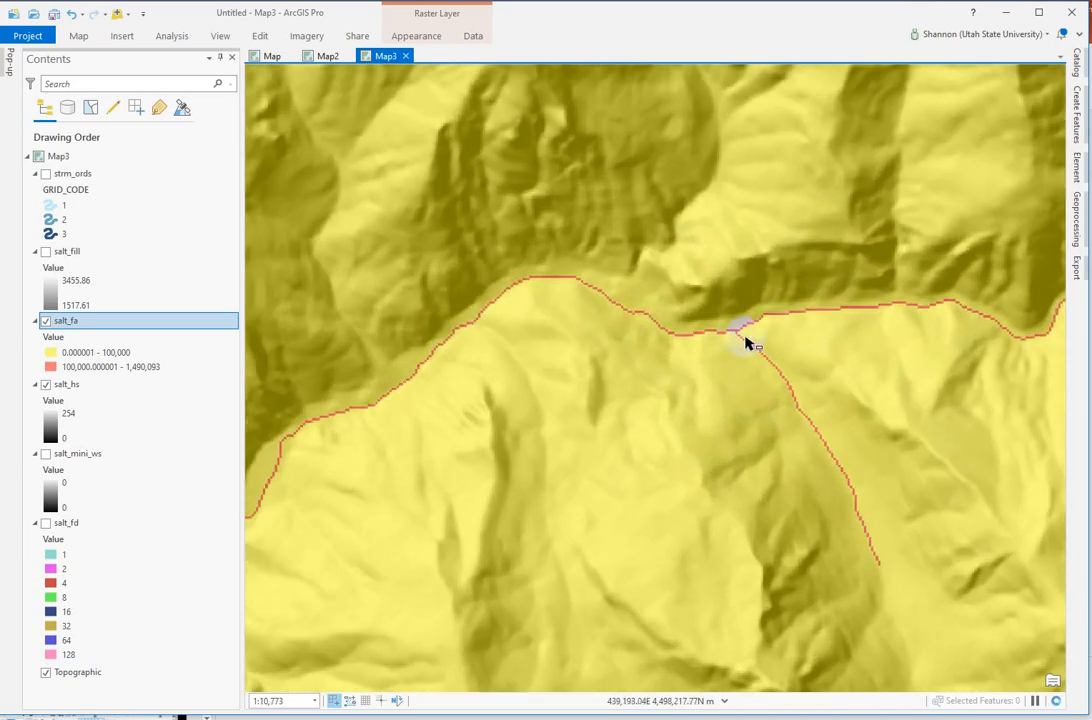
scroll(down, 3)
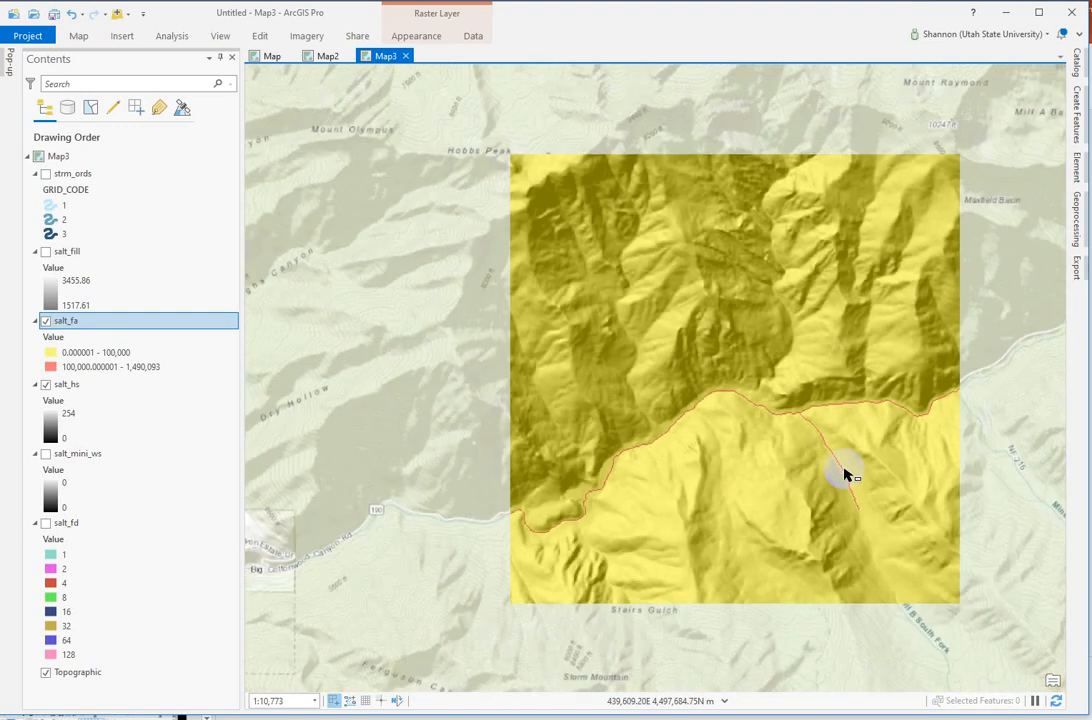
scroll(down, 3)
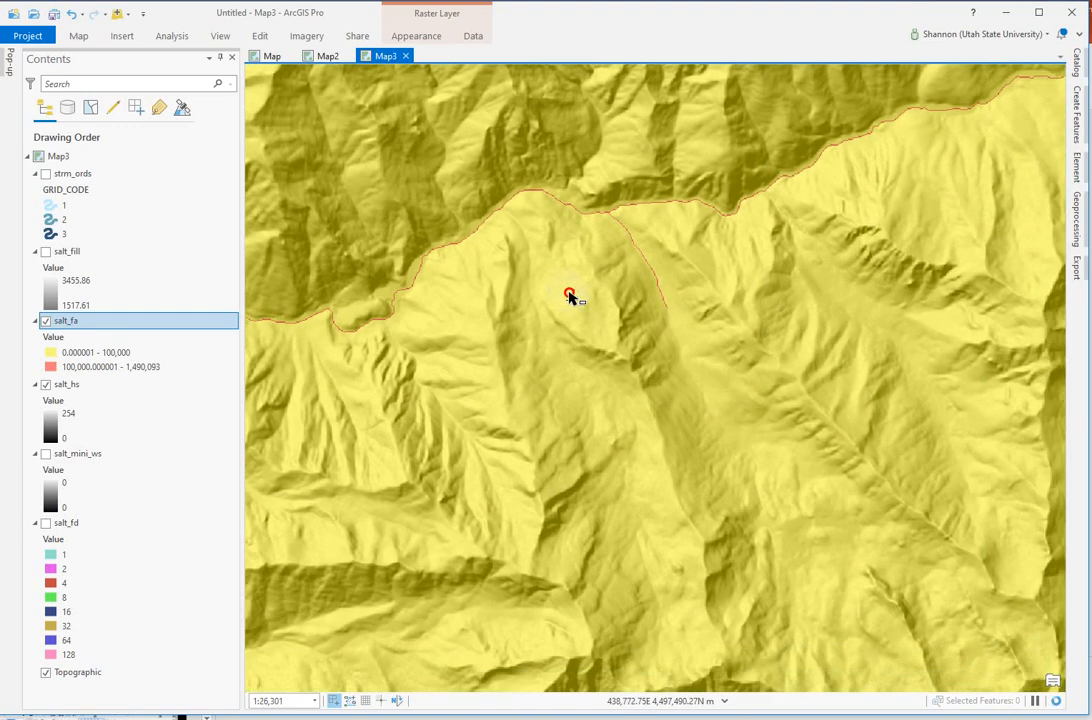
drag(570, 298, 575, 205)
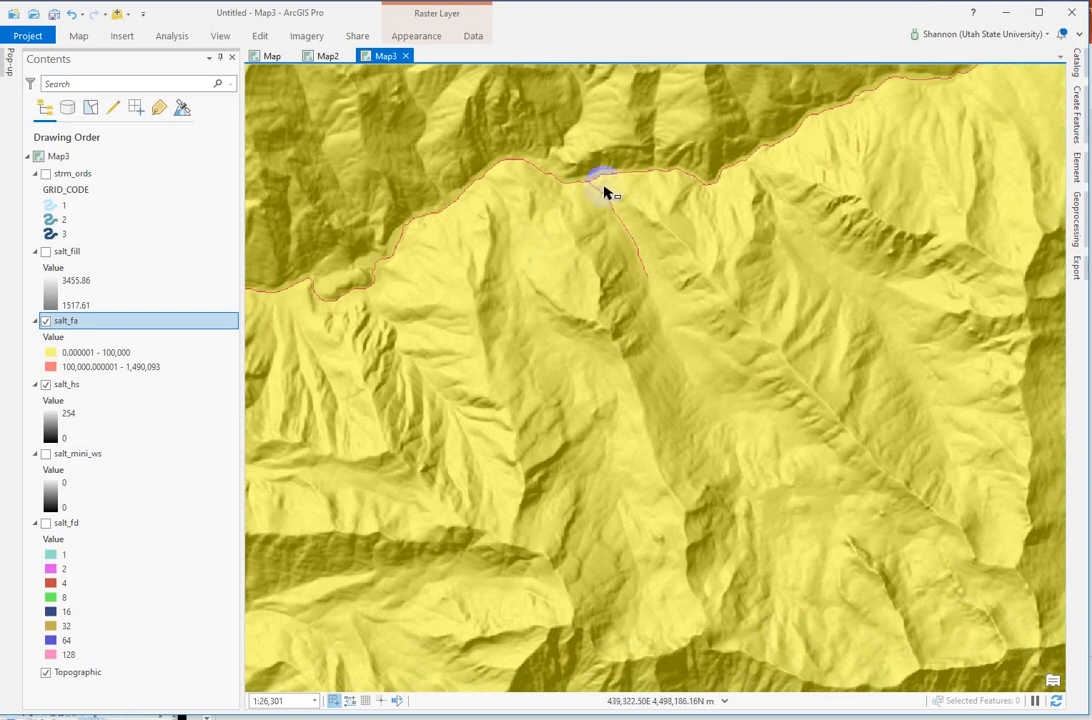
scroll(down, 3)
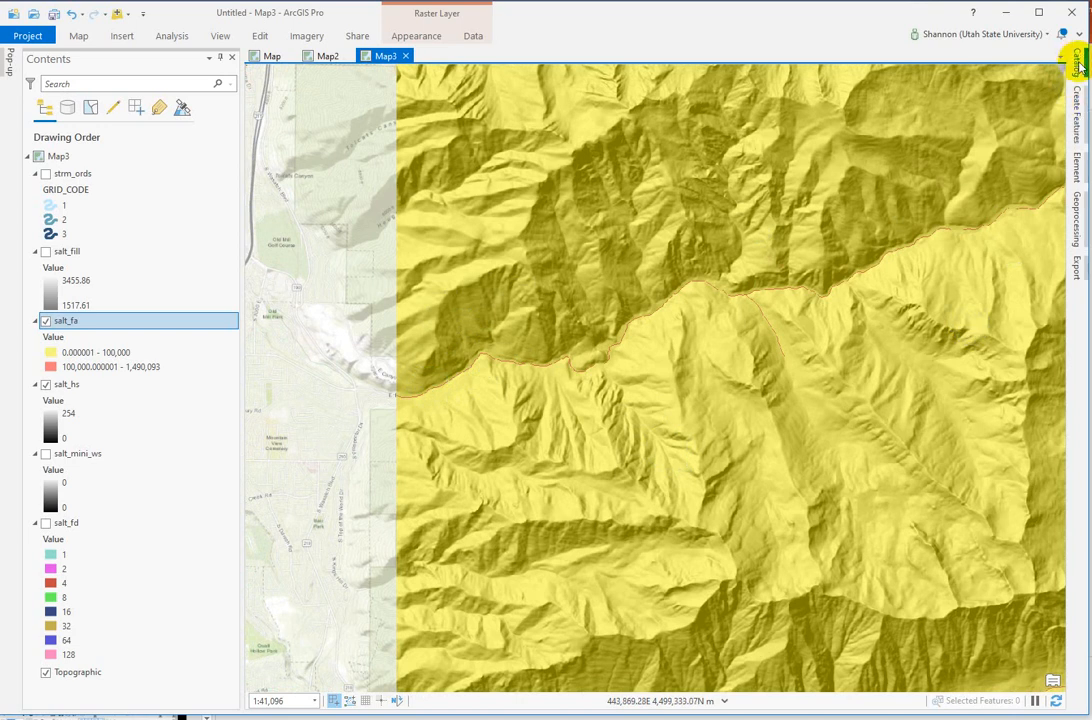
Add a folder connection to BCC in Desktop > Course_Lab_Exercises > ALL_ADVANCED.
click(1078, 60)
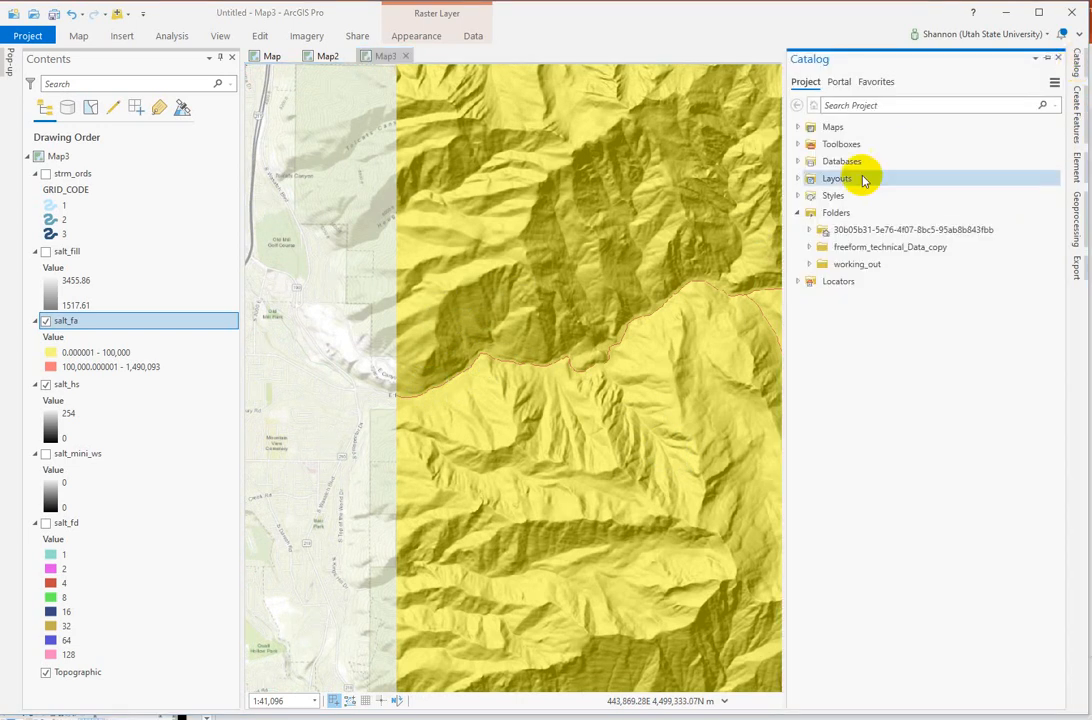
click(835, 212)
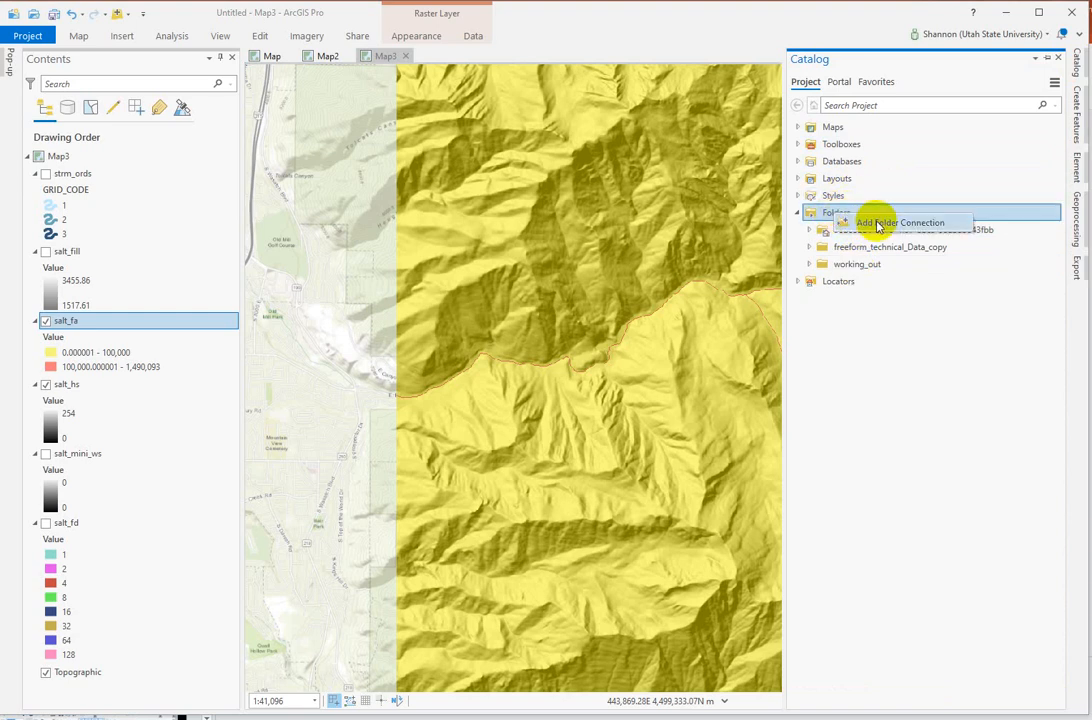
click(900, 222)
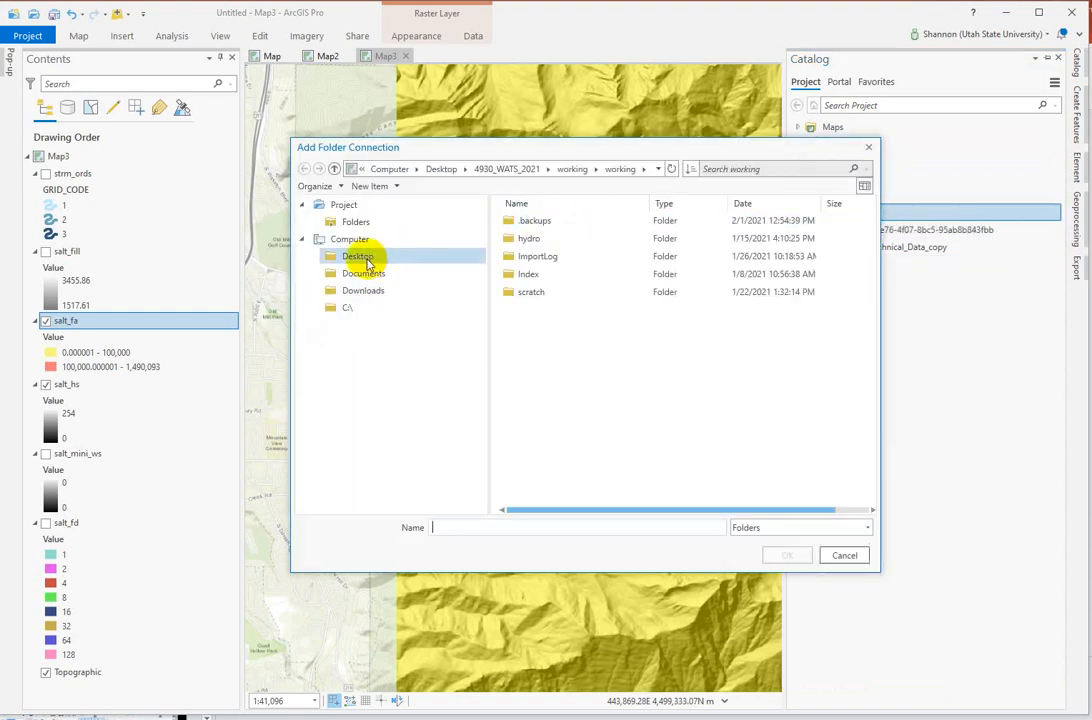
click(357, 256)
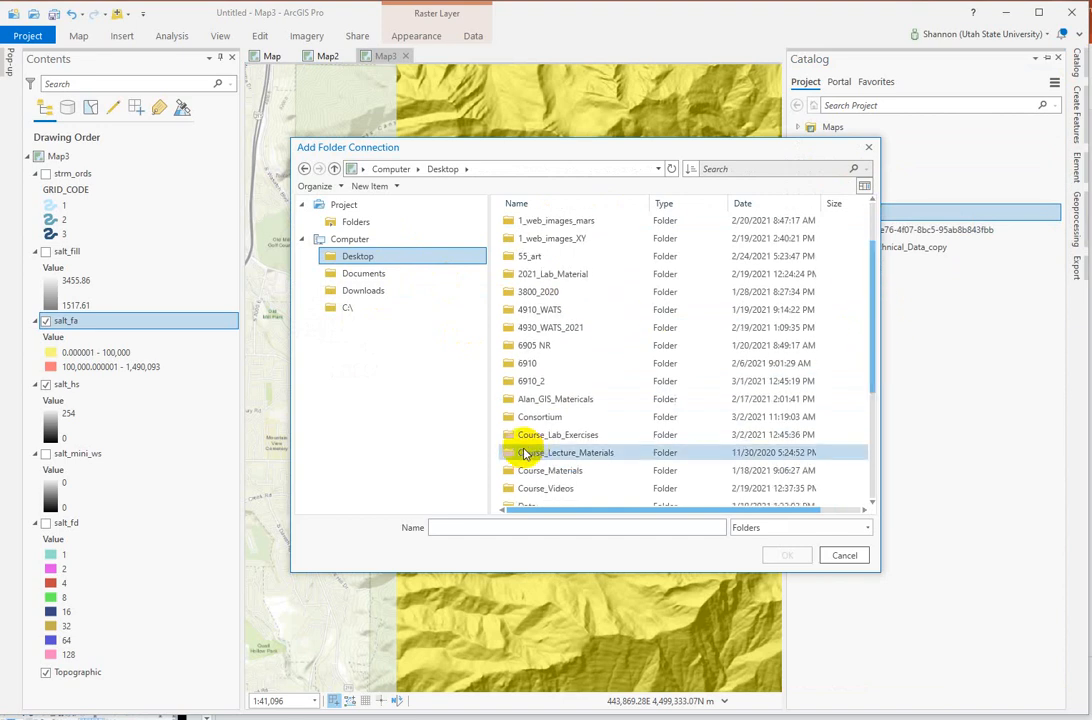
double_click(557, 434)
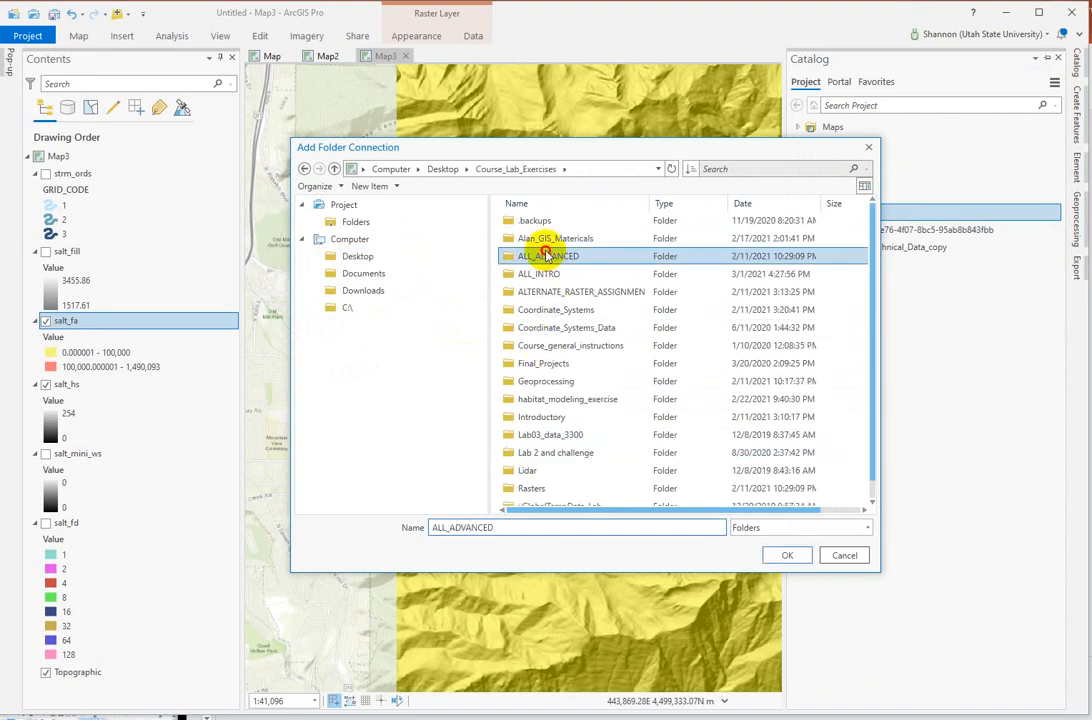
double_click(547, 255)
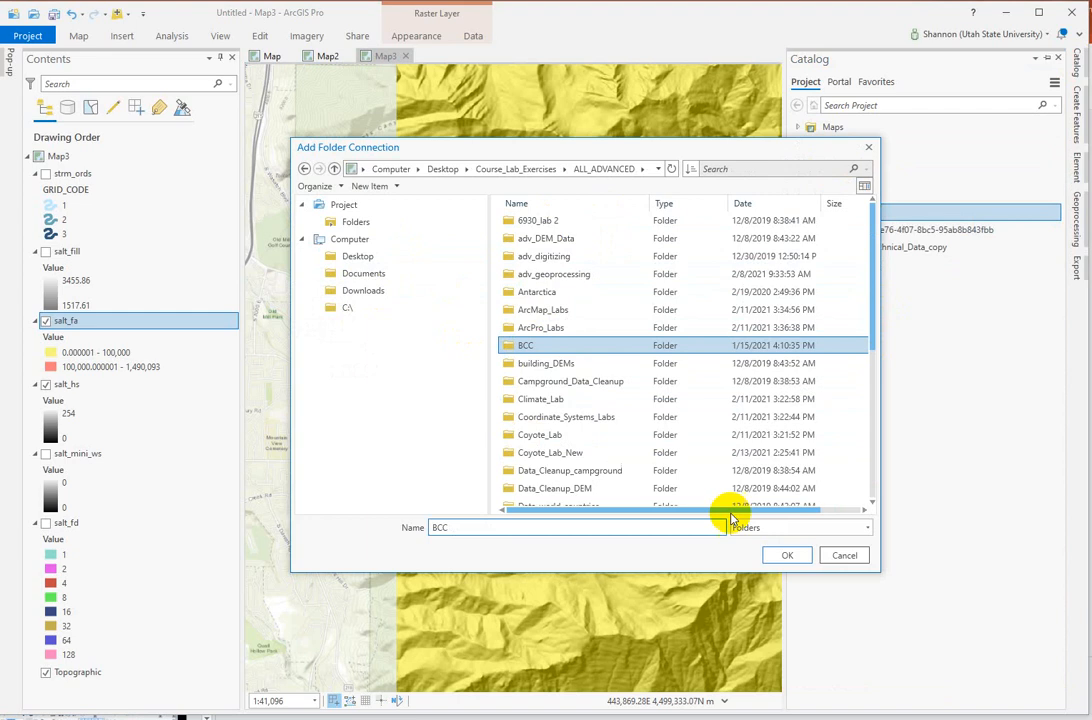
click(787, 555)
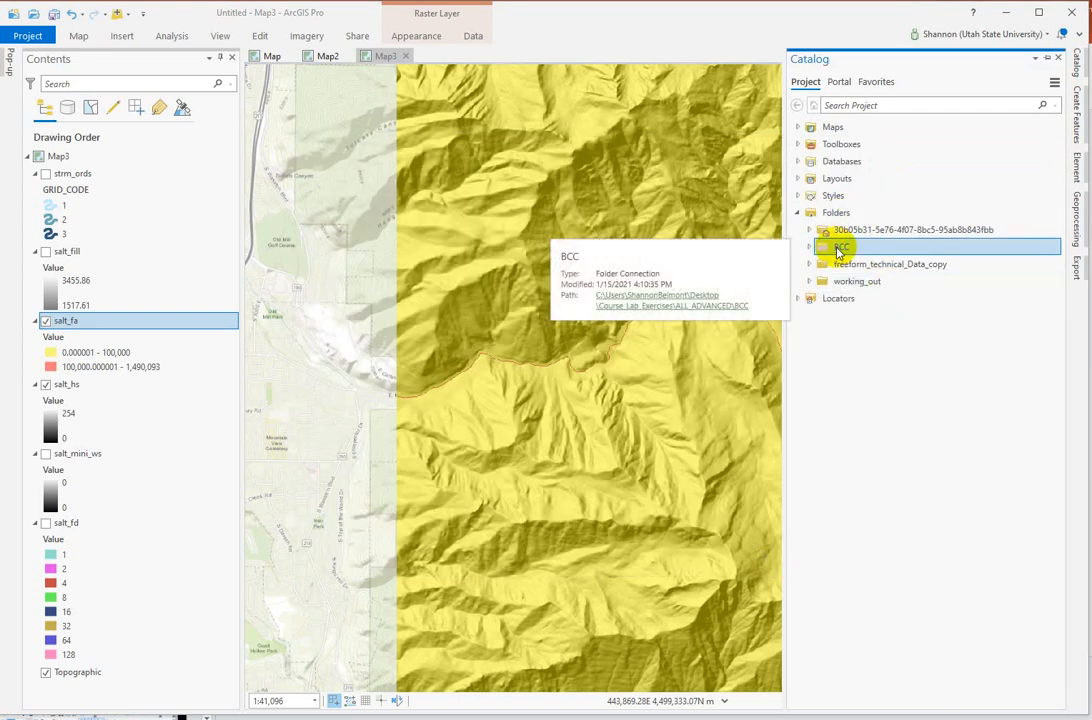
right_click(840, 246)
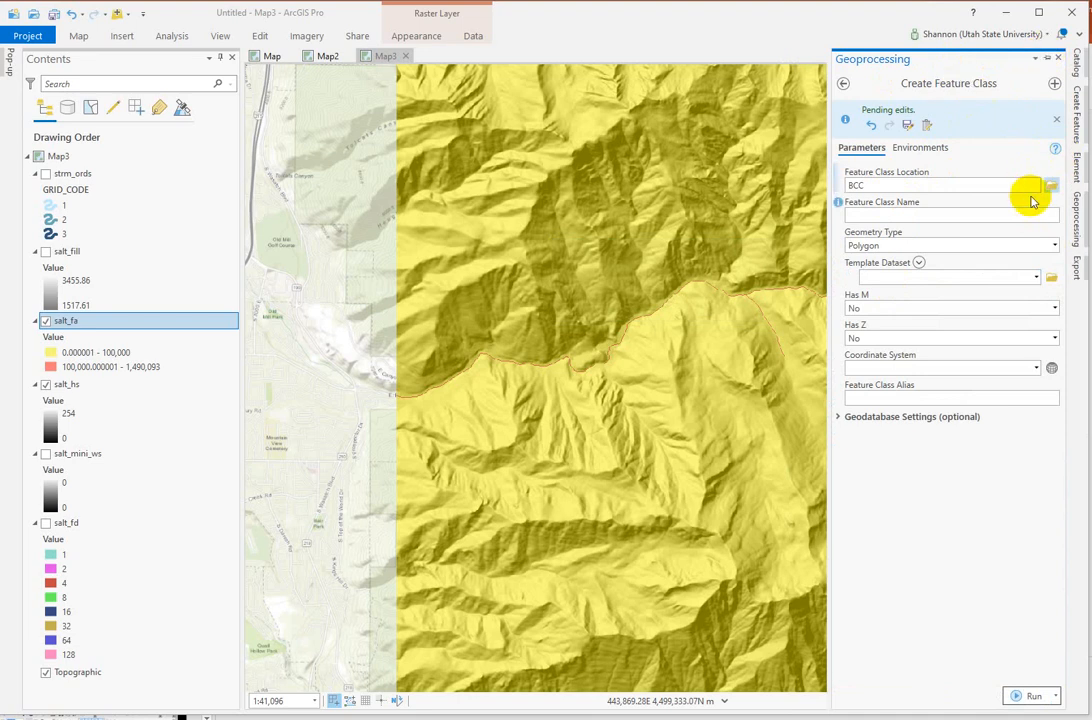
mouse_move(1051, 185)
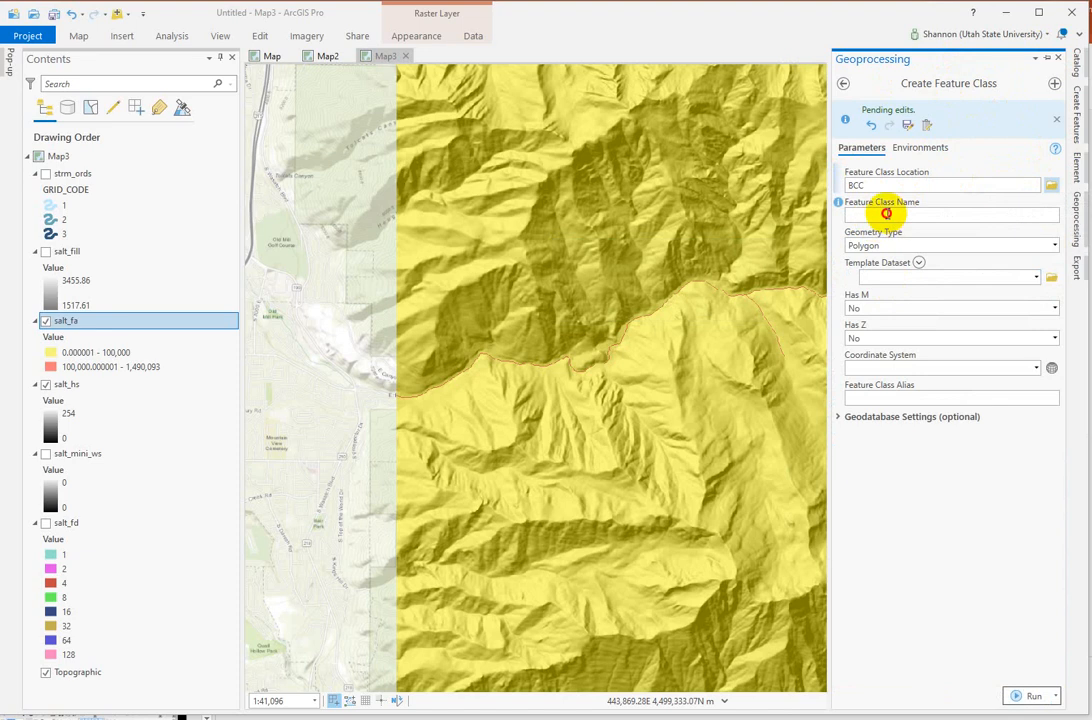
Create point feature class pour_pt in BCC, using salt_fill's NAD 1983 UTM Zone 12N system.
text(F)
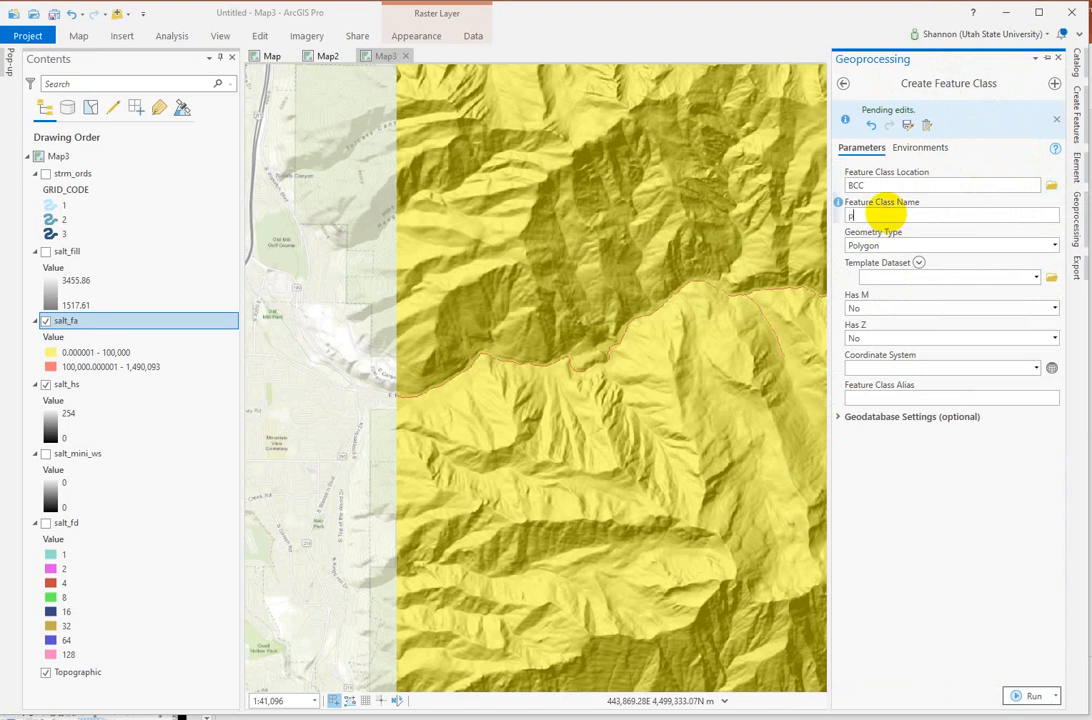
text(pour_pt)
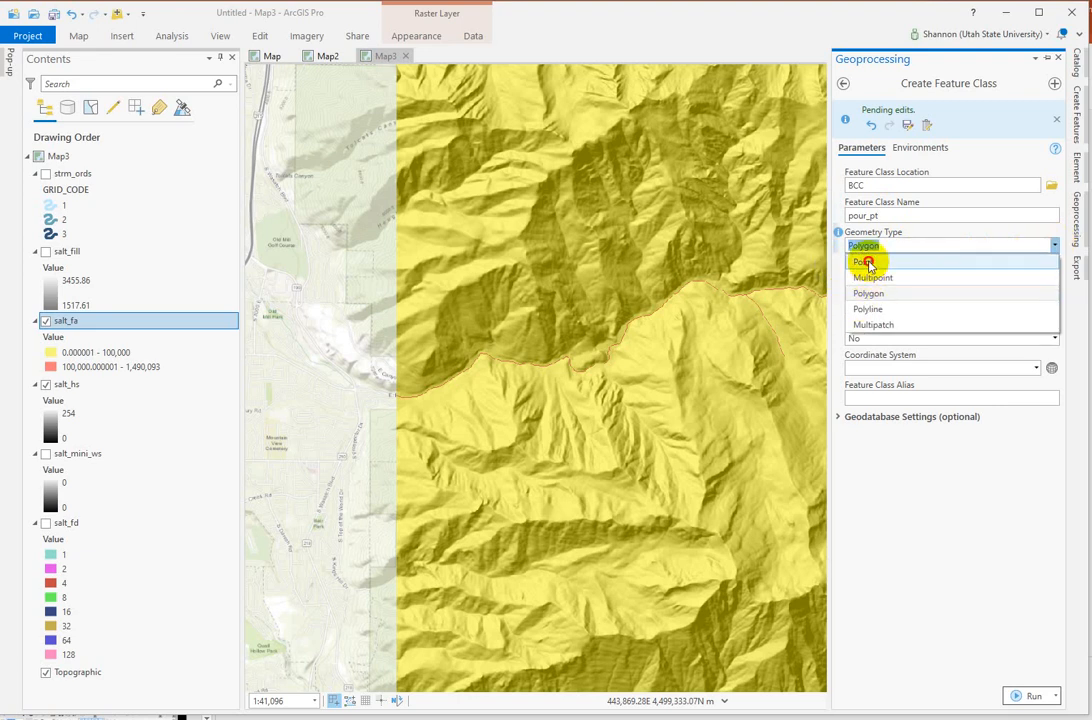
click(860, 261)
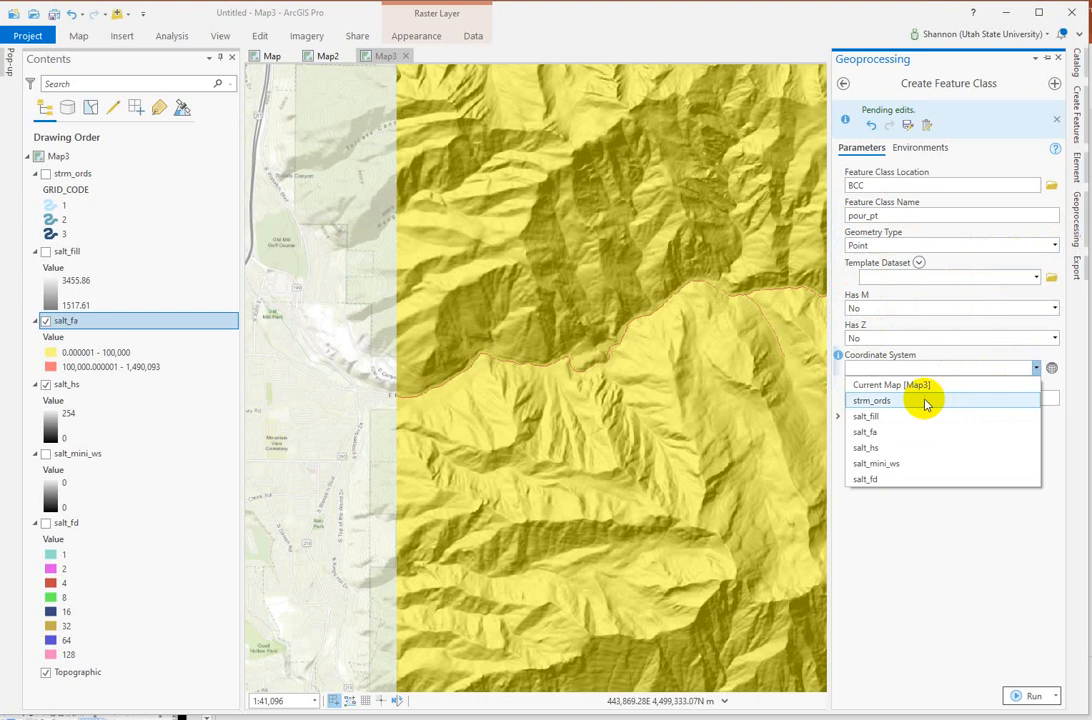
mouse_move(885, 416)
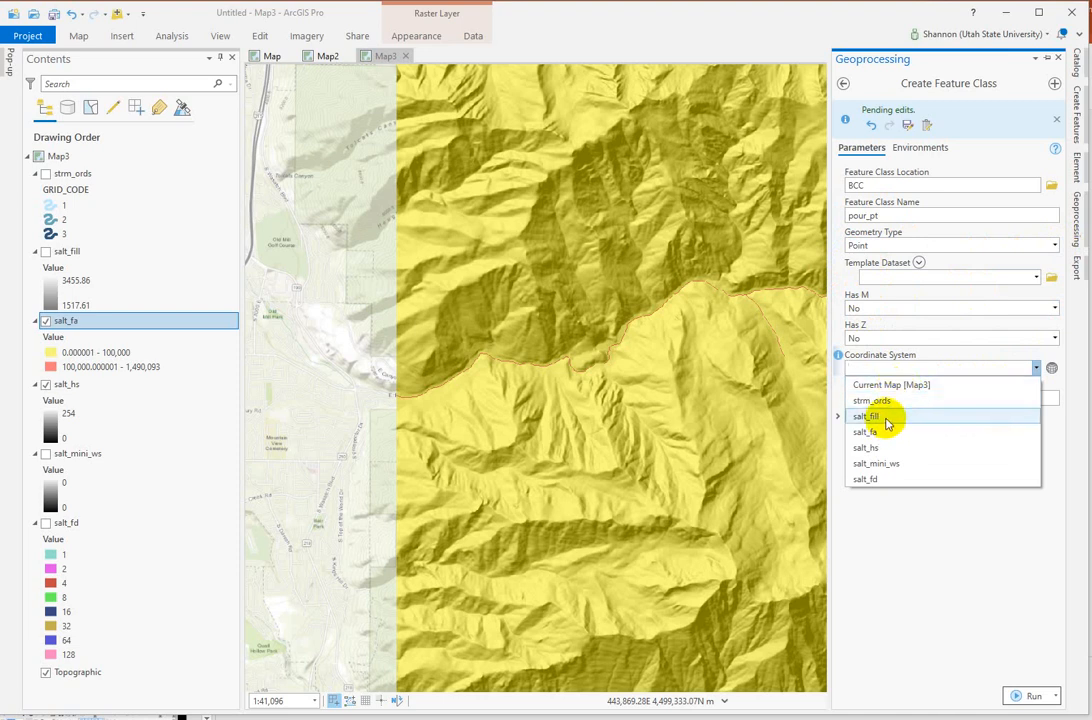
click(864, 416)
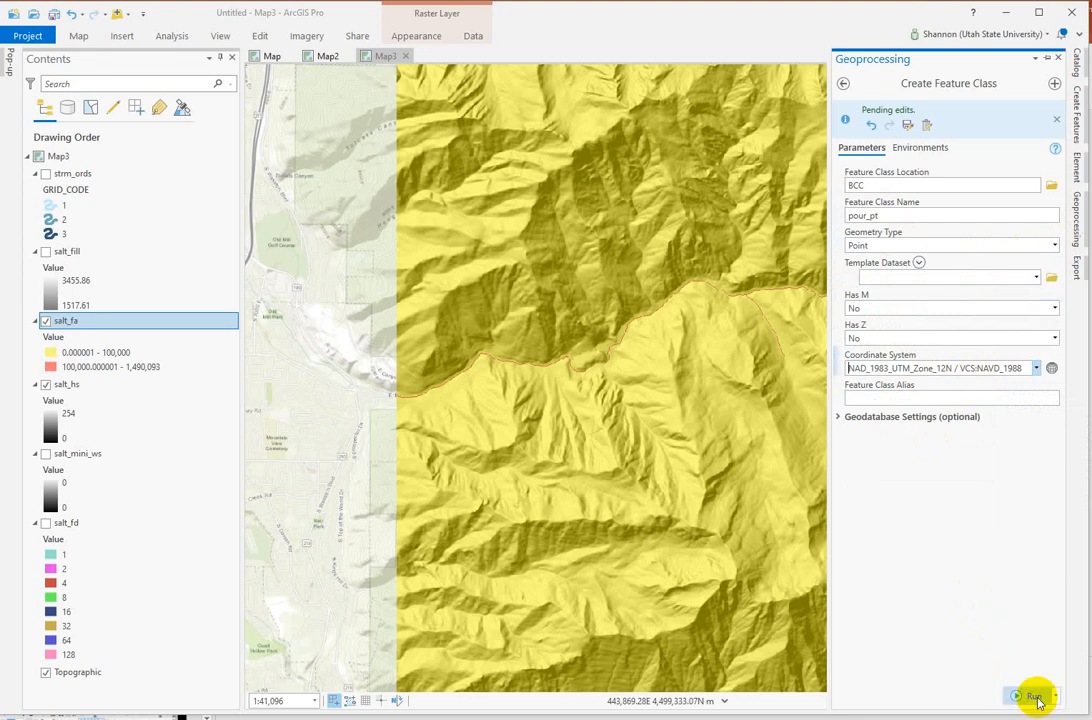
click(1035, 697)
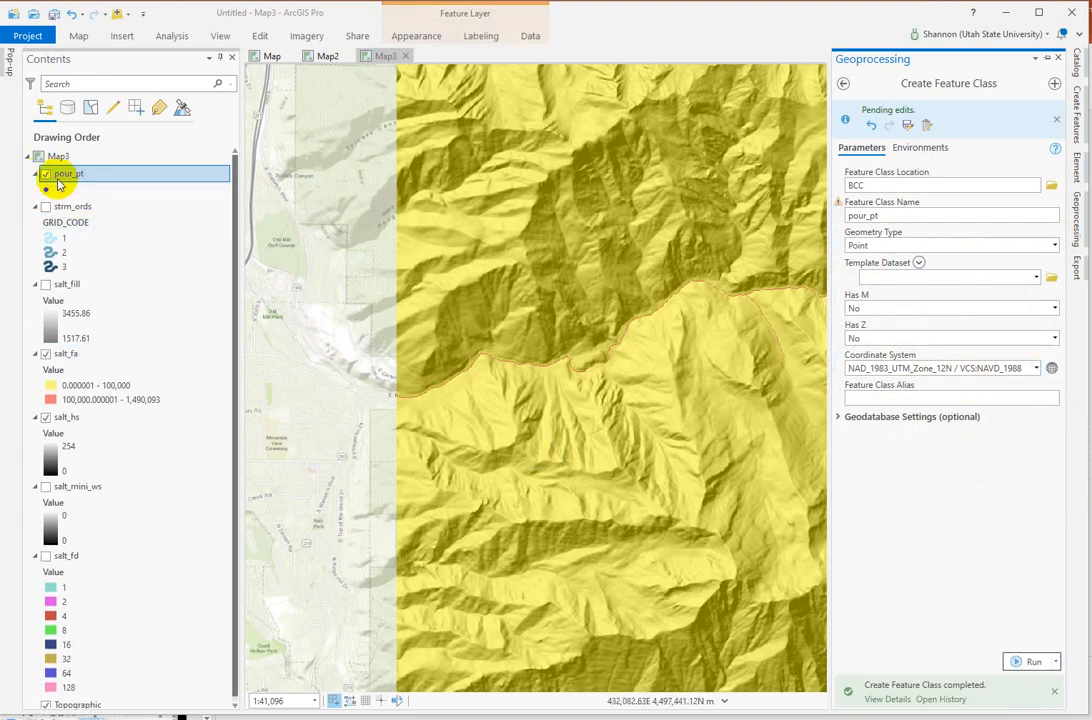
Place one pour_pt point on a red high-flow stream cell, then zoom out.
click(1056, 58)
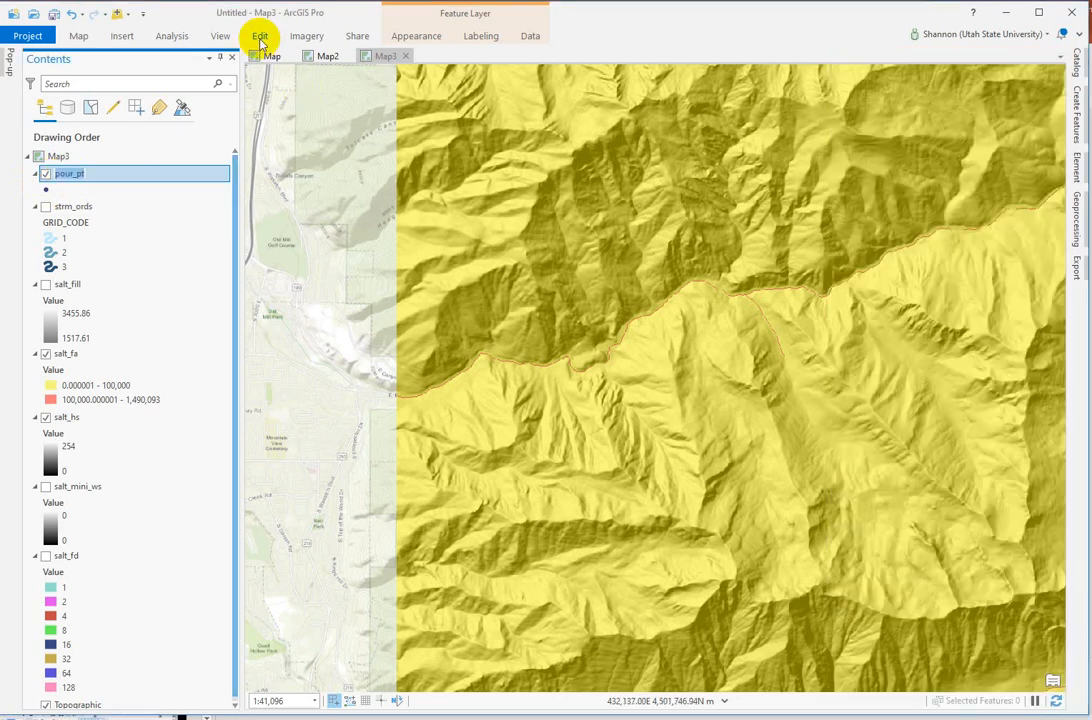
click(260, 35)
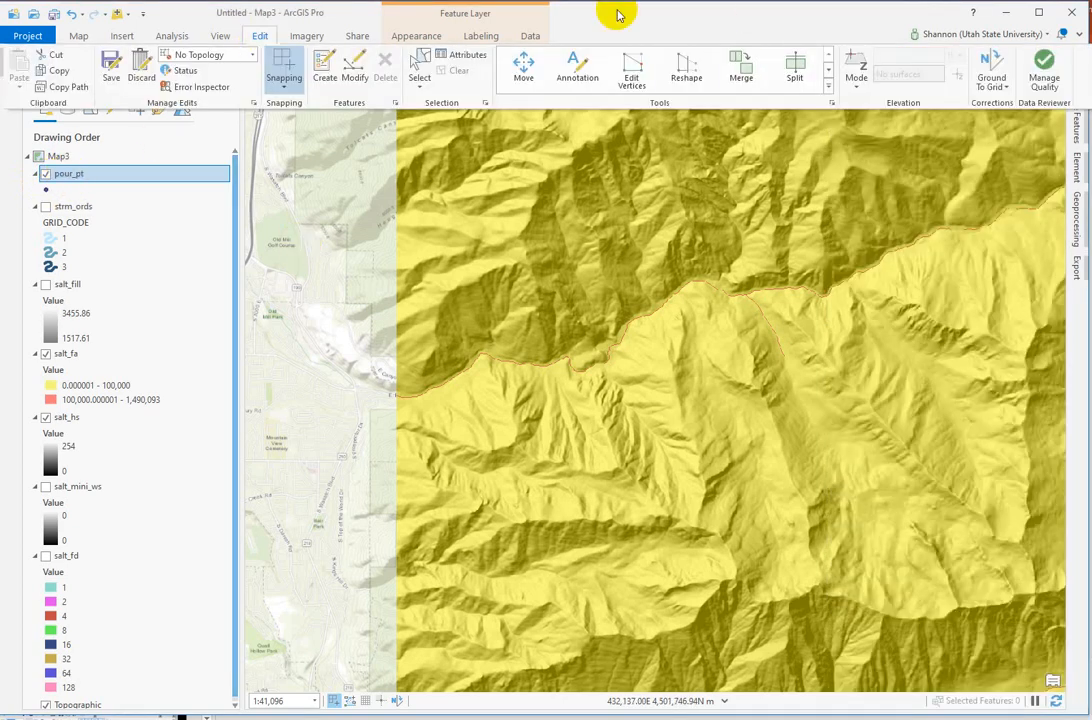
mouse_move(632, 68)
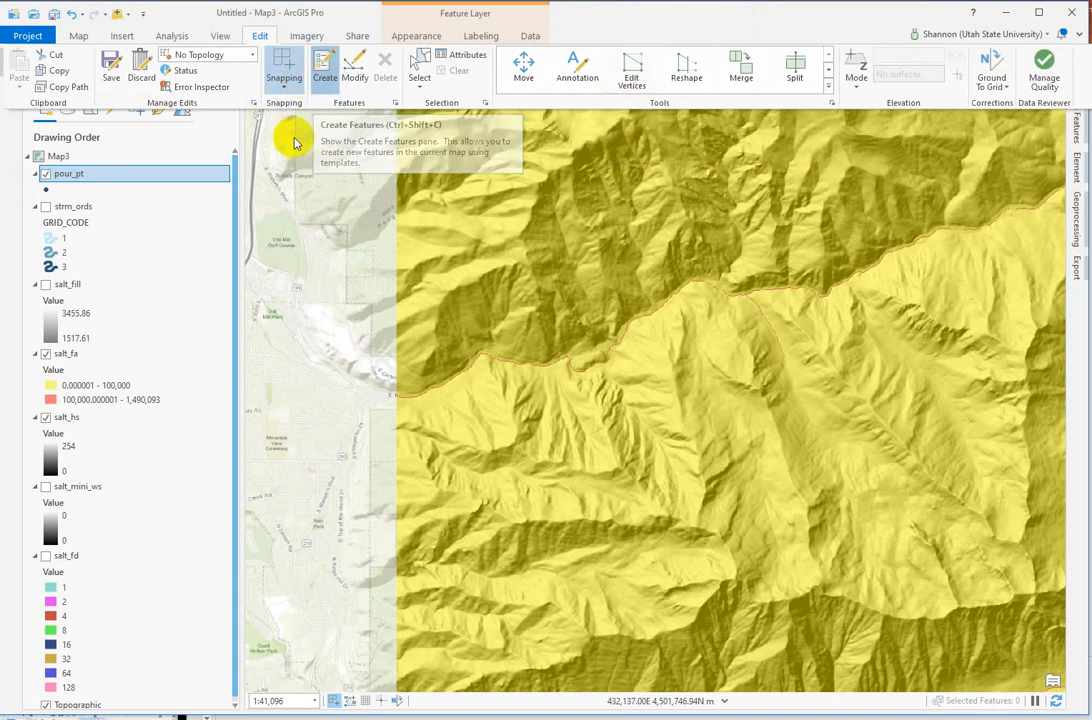
click(324, 67)
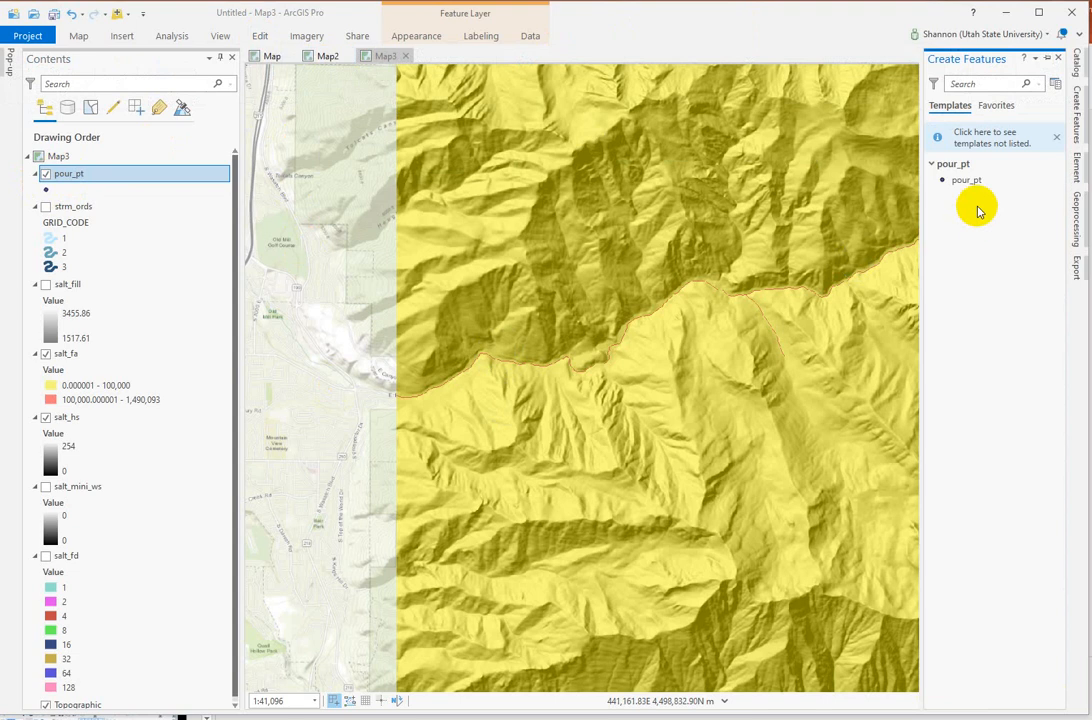
click(967, 180)
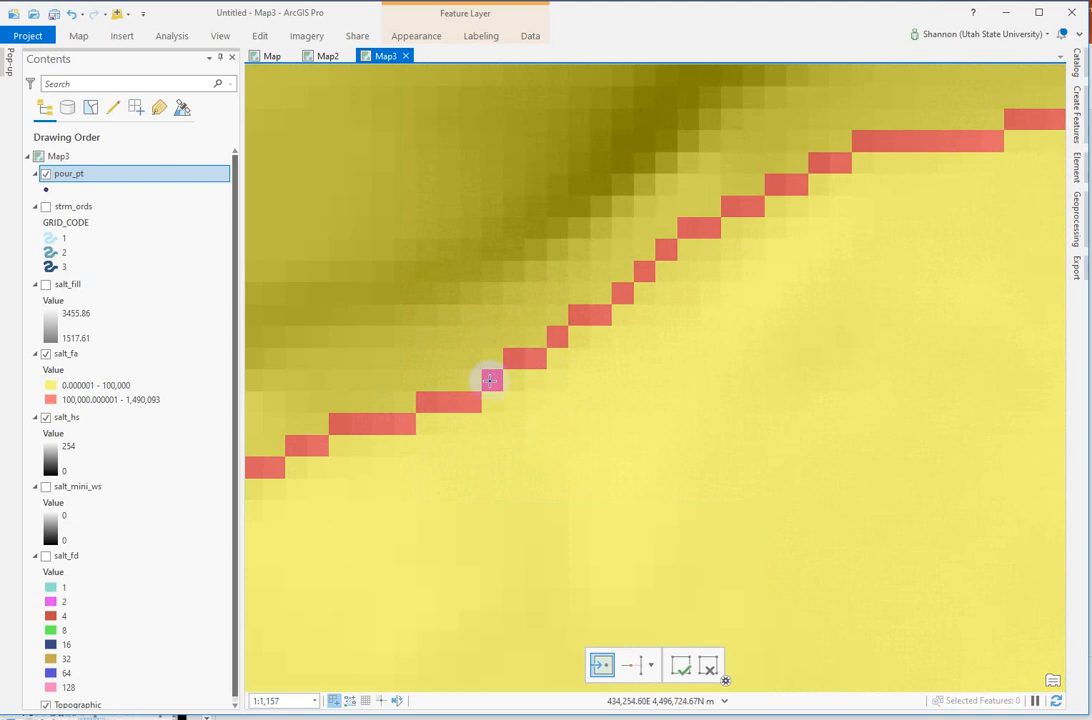
click(491, 380)
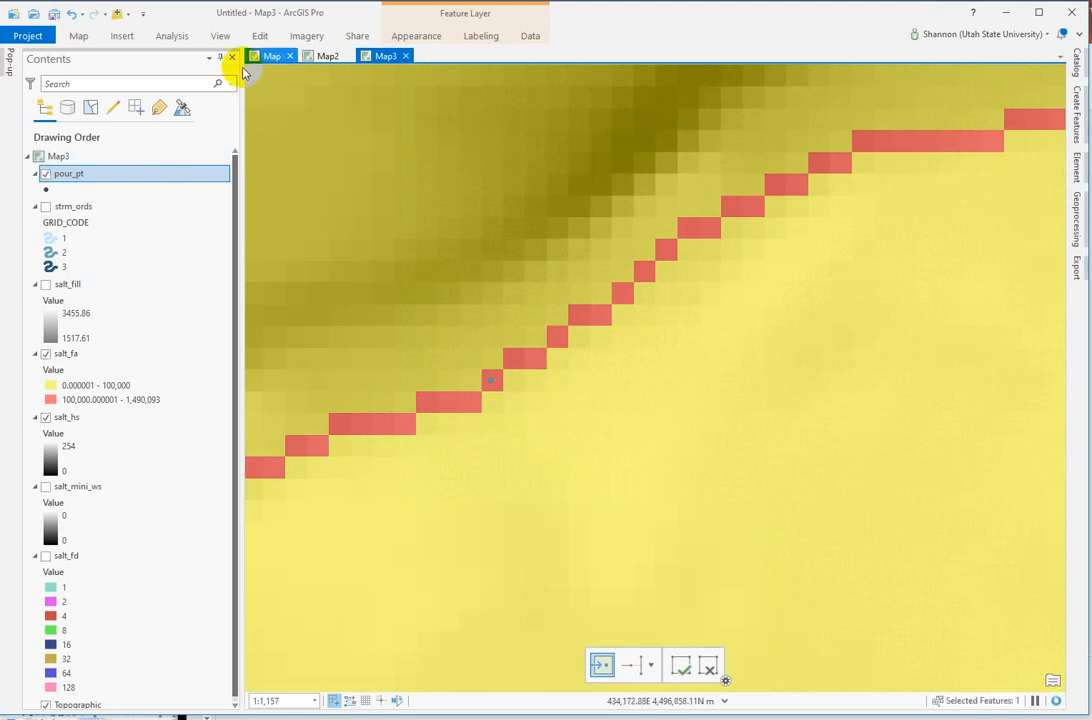
click(260, 35)
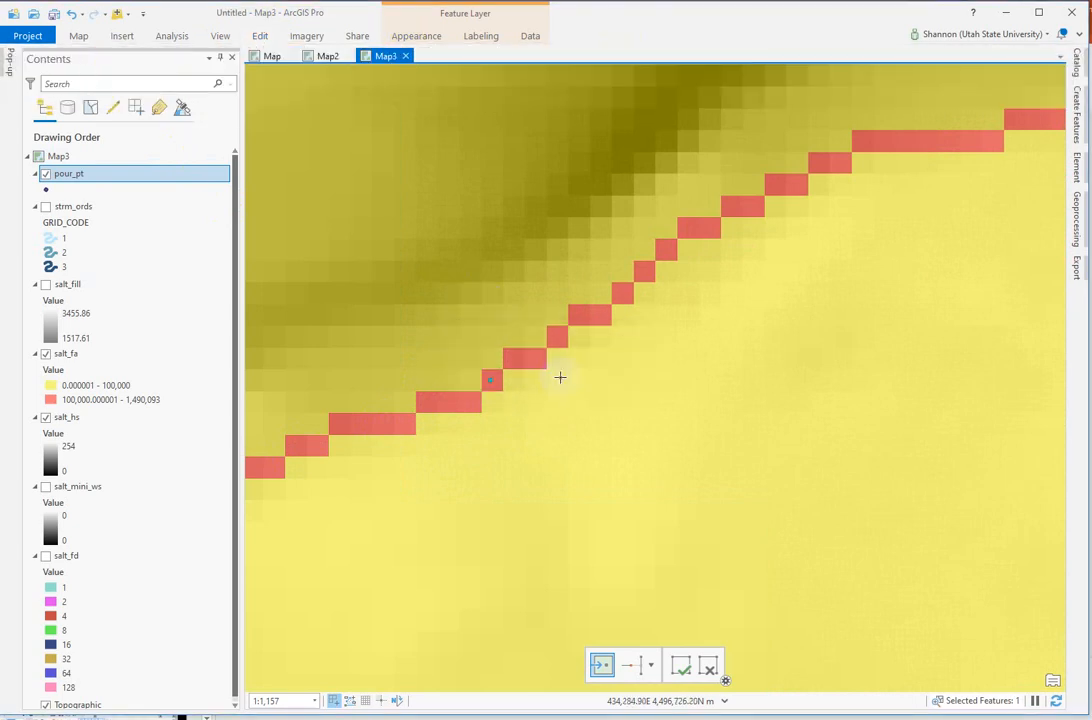
scroll(down, 3)
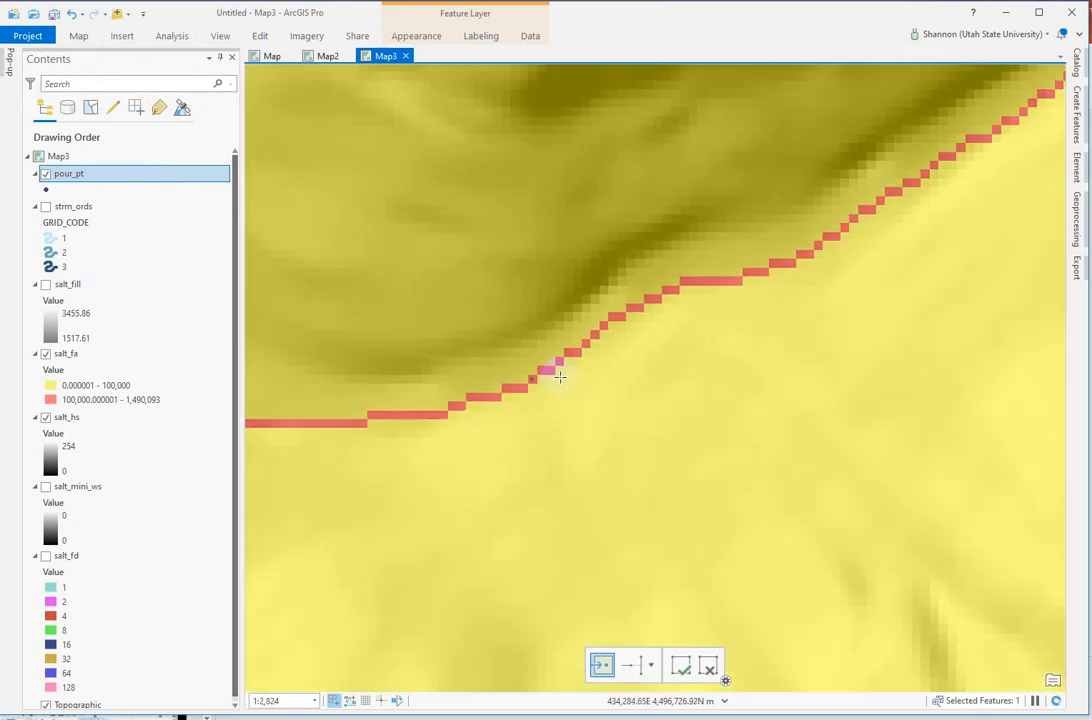
scroll(down, 3)
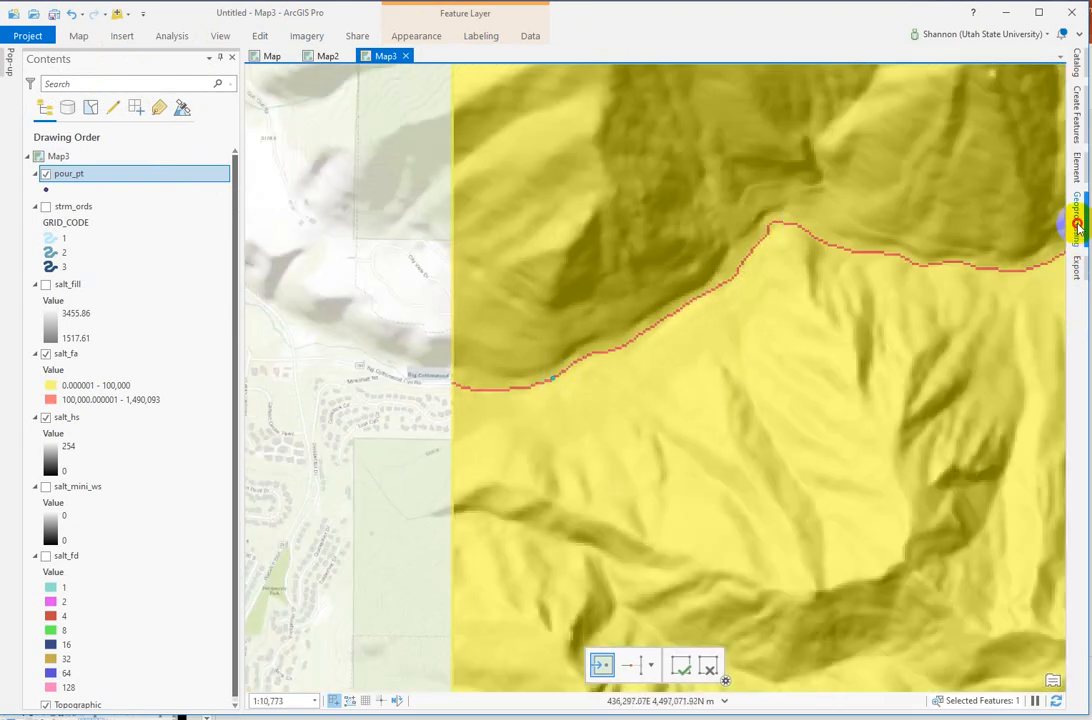
Set Watershed to salt_fd, pour_pt with field Id, and output salt_ws in BCC_outputs.
click(1077, 227)
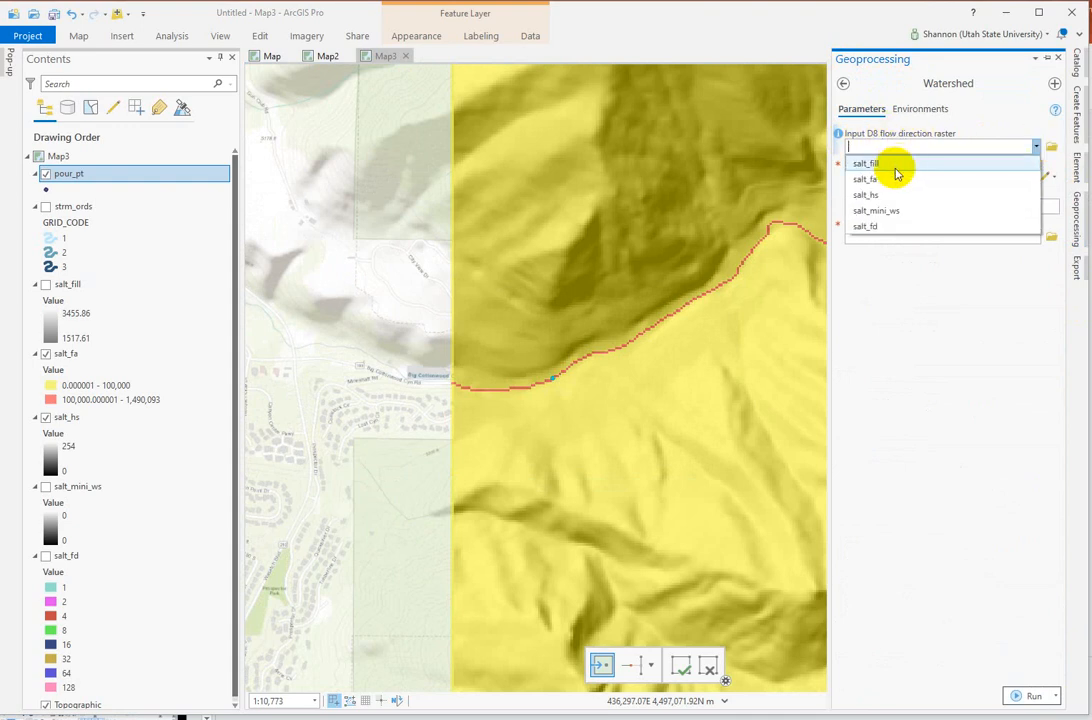
click(864, 226)
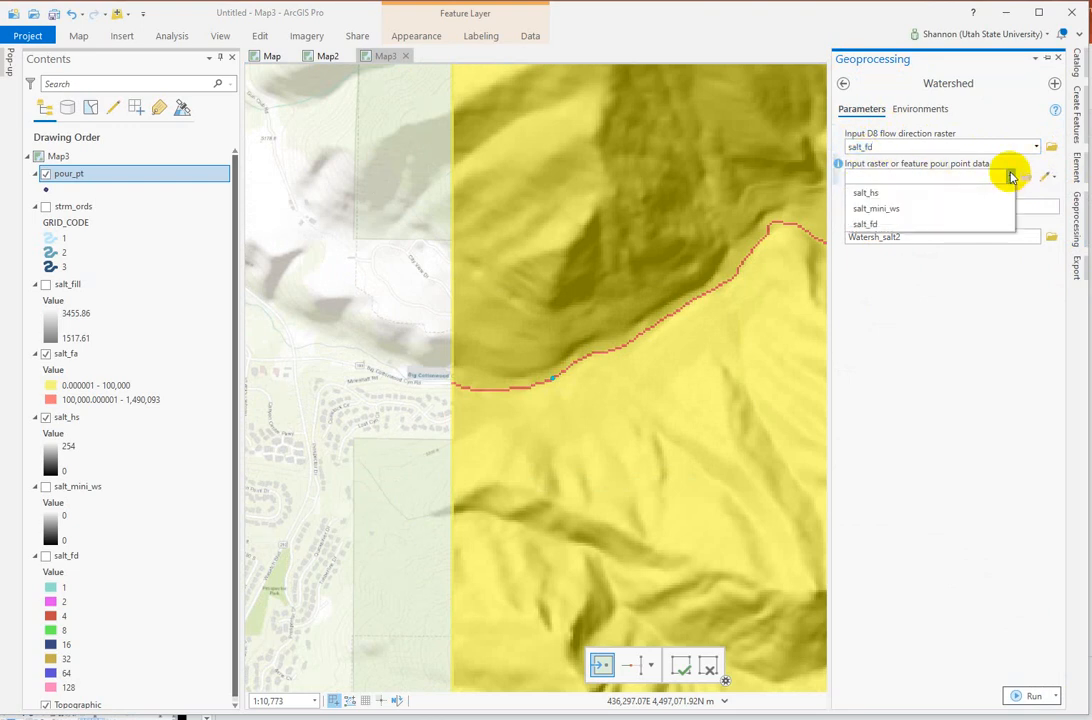
click(865, 177)
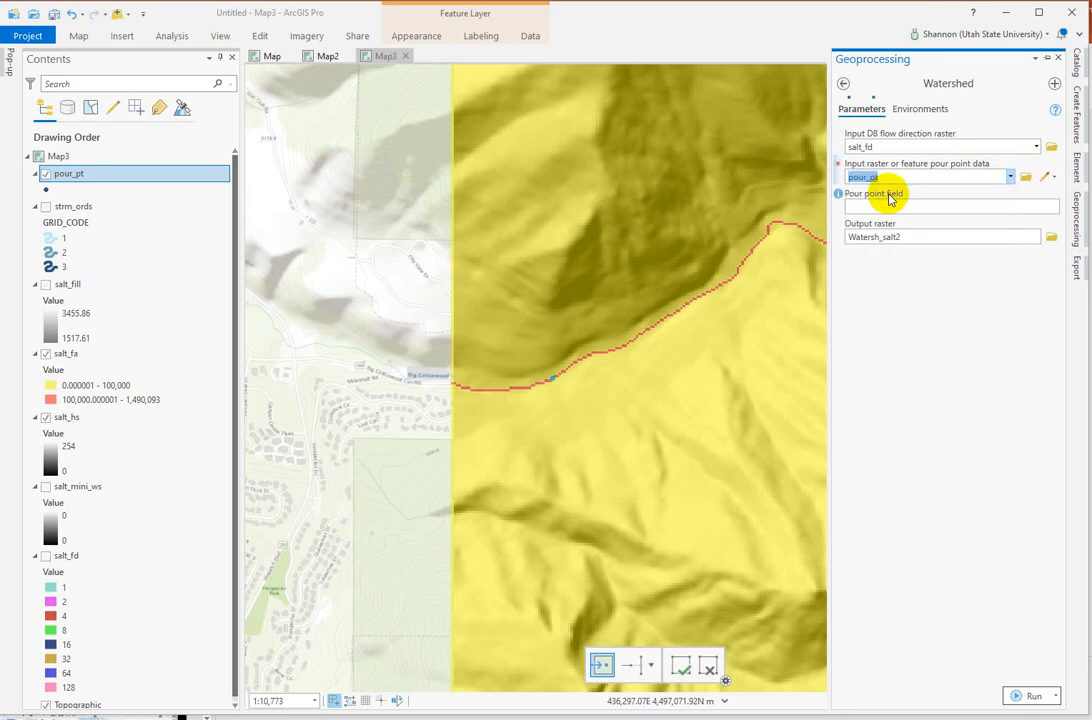
click(950, 207)
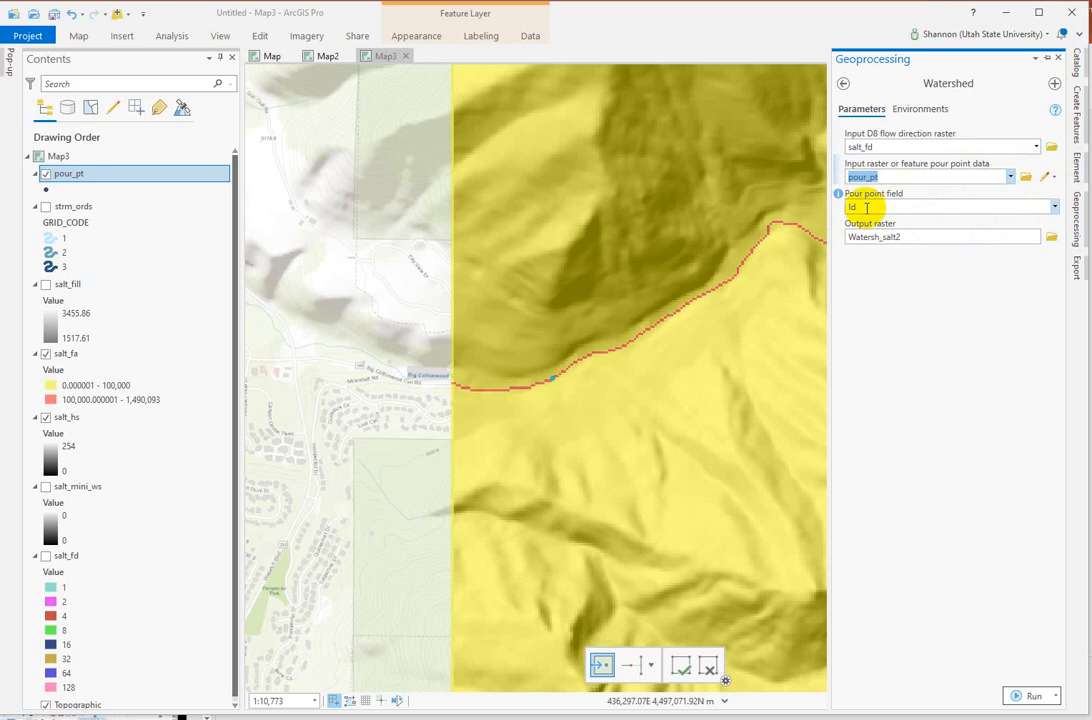
click(920, 176)
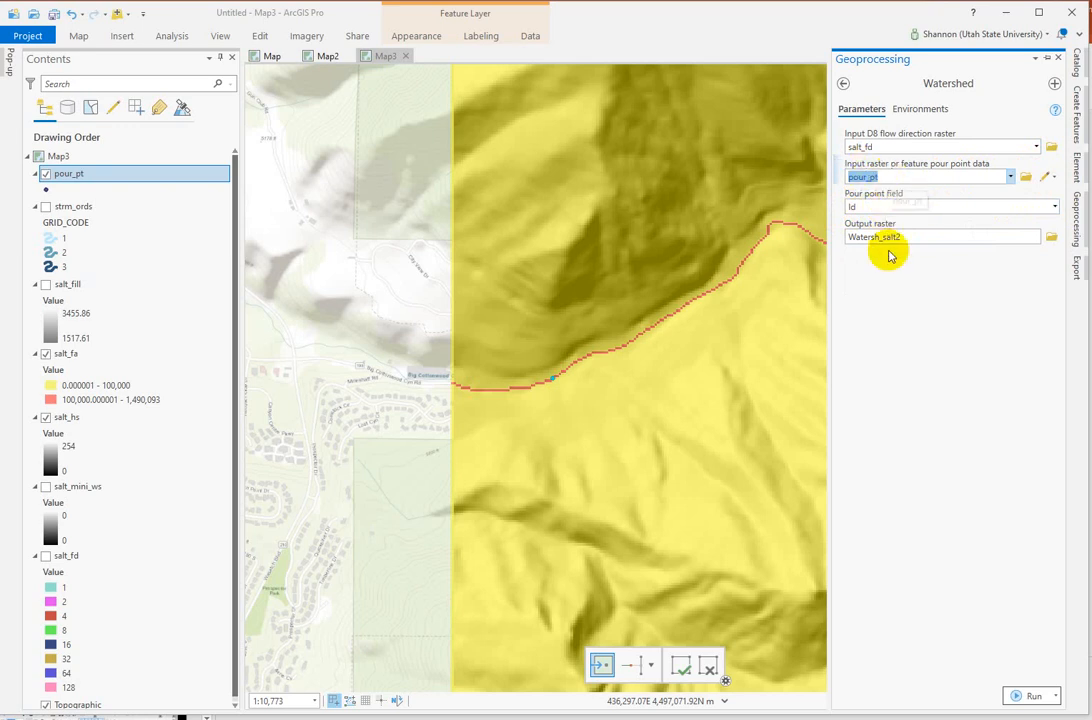
click(1051, 237)
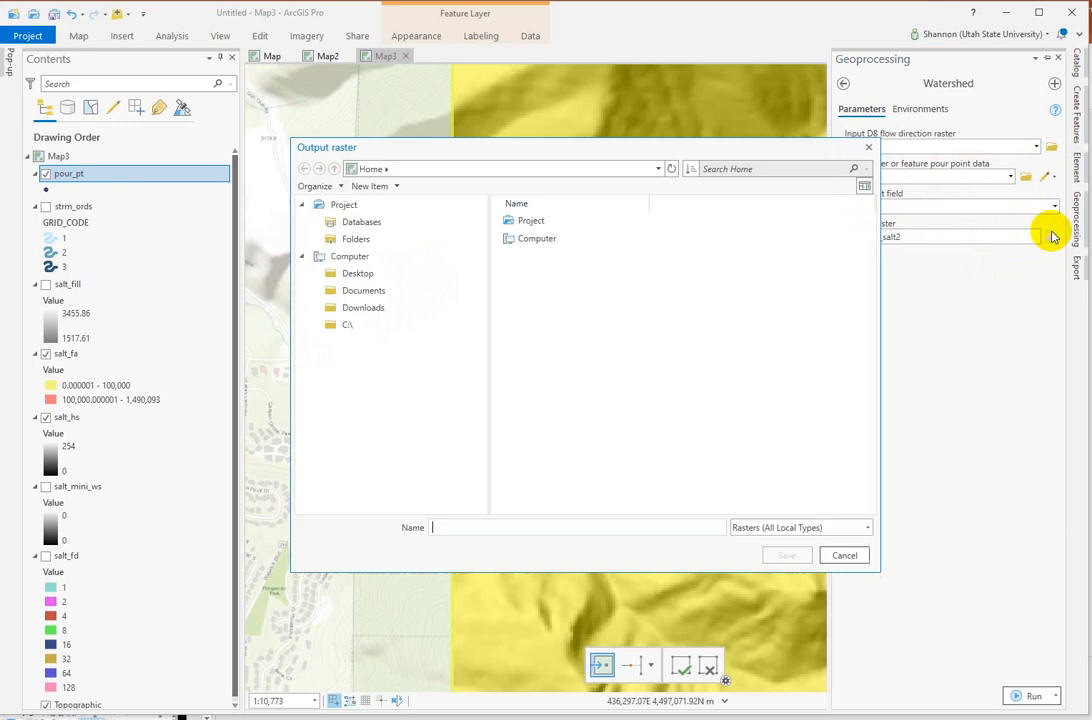
click(542, 256)
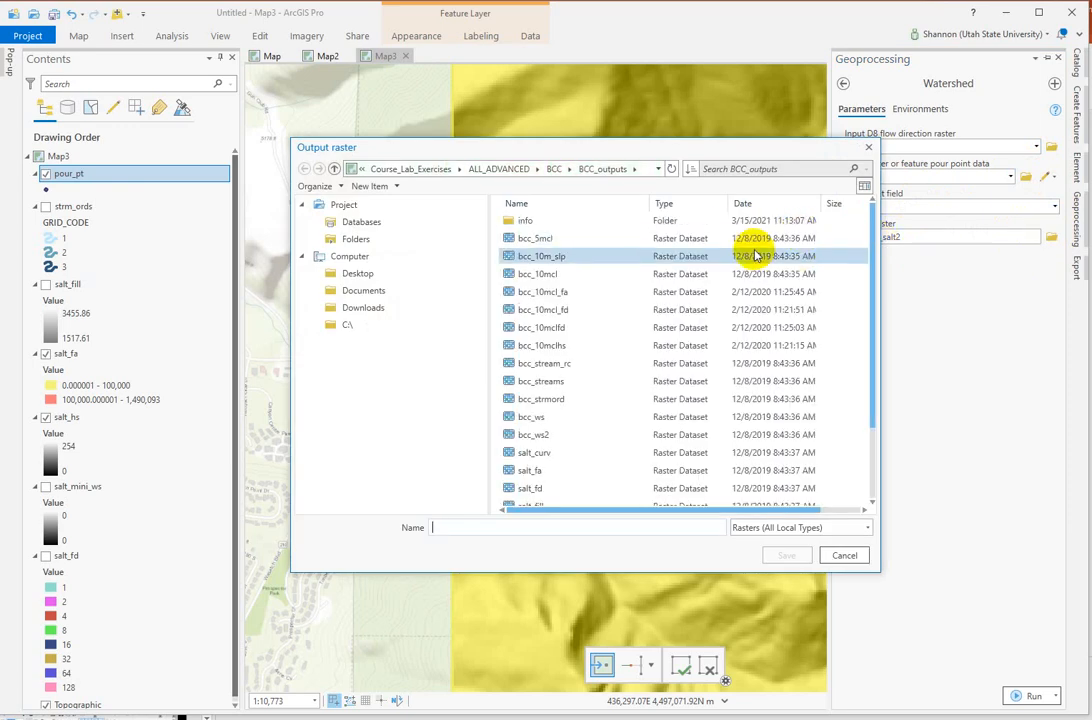
click(537, 273)
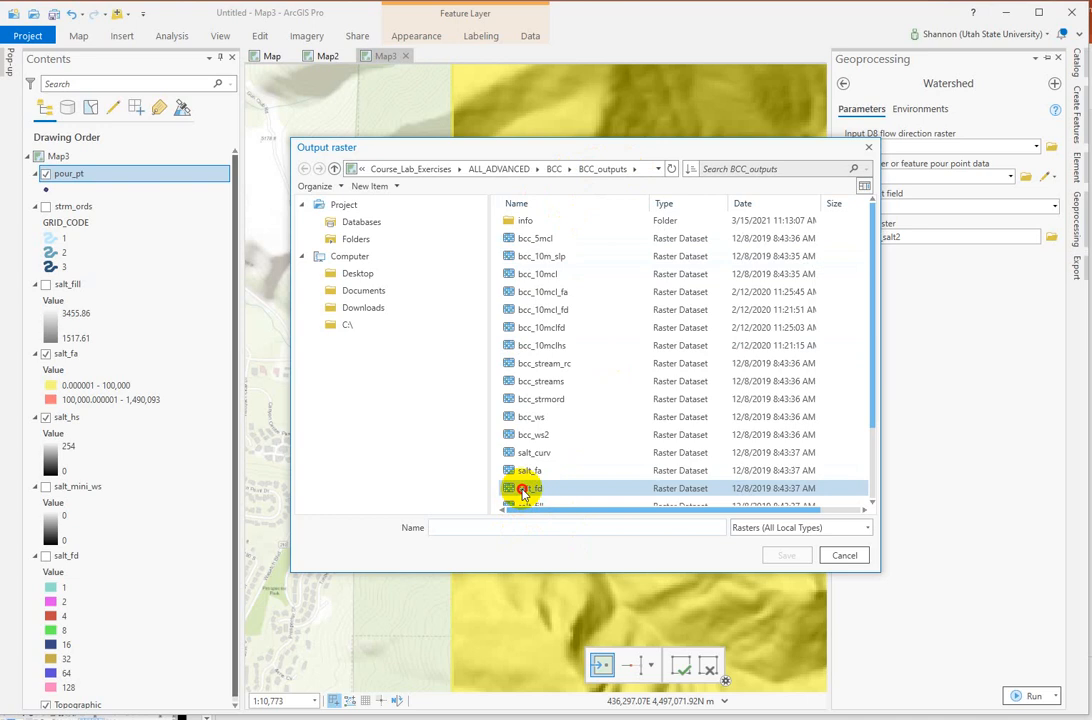
text(salt_ws)
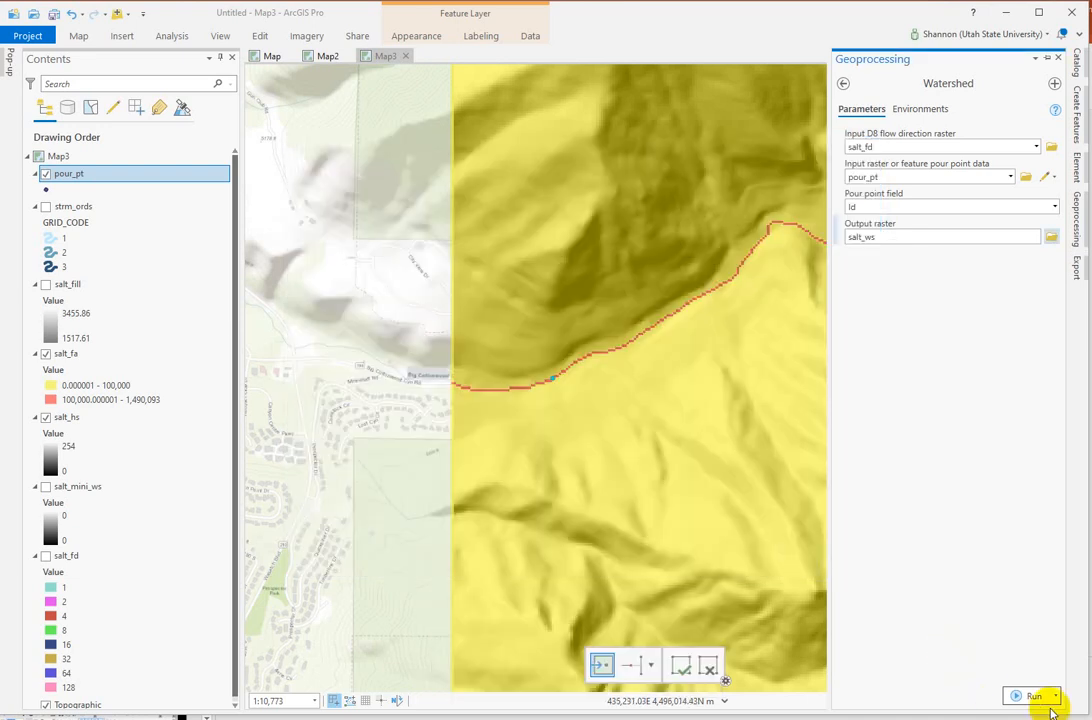
Run the Watershed tool to add the salt_ws basin raster.
click(1034, 695)
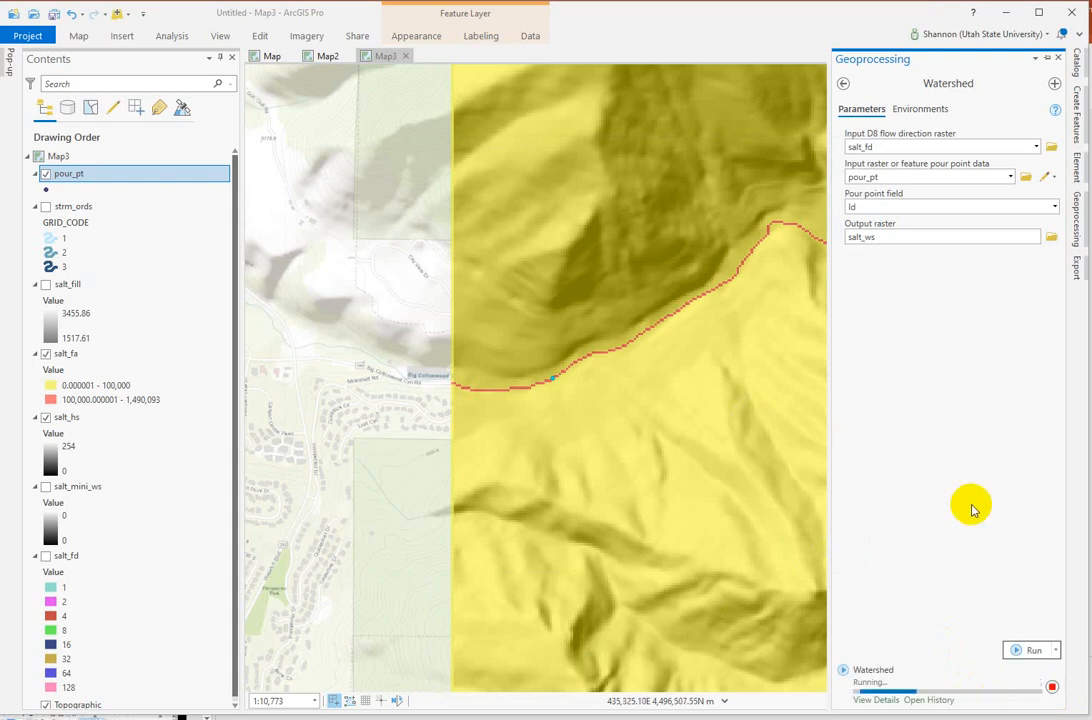
click(1034, 650)
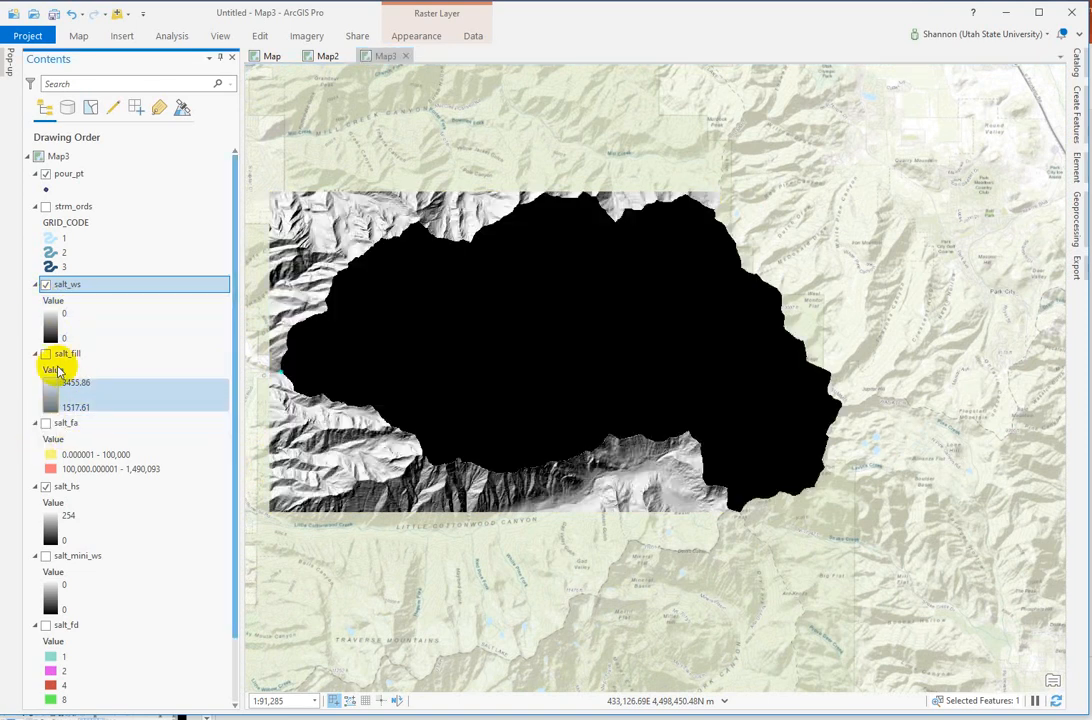
Make salt_ws transparent over the hillshade and toggle its visibility off and on.
click(67, 284)
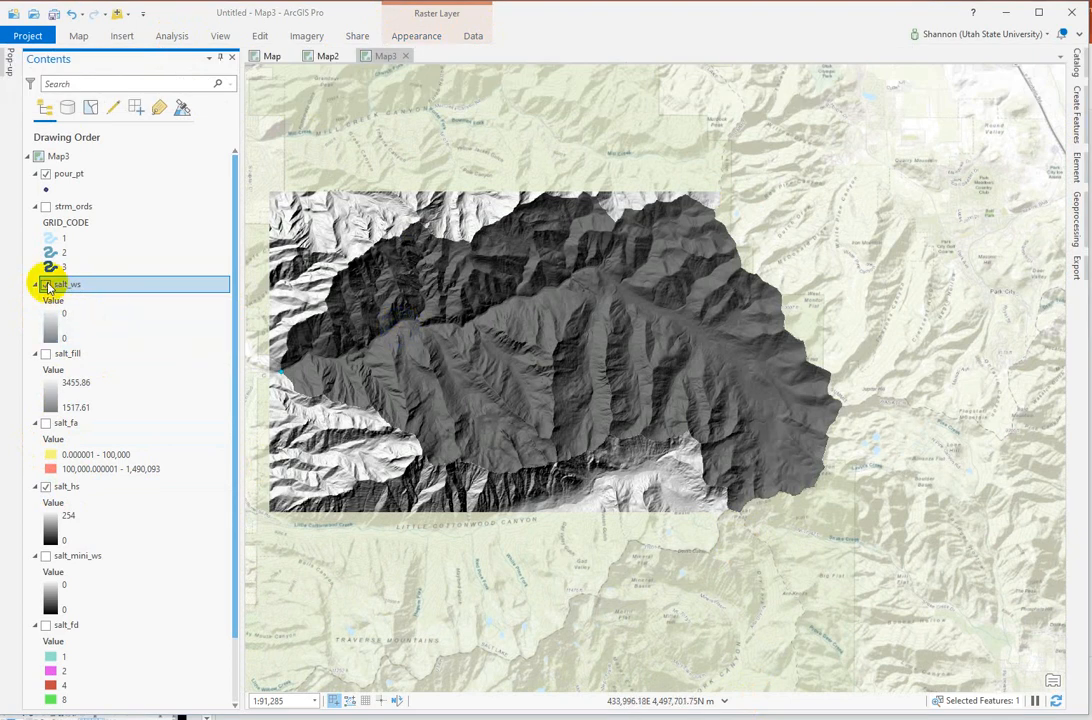
click(46, 284)
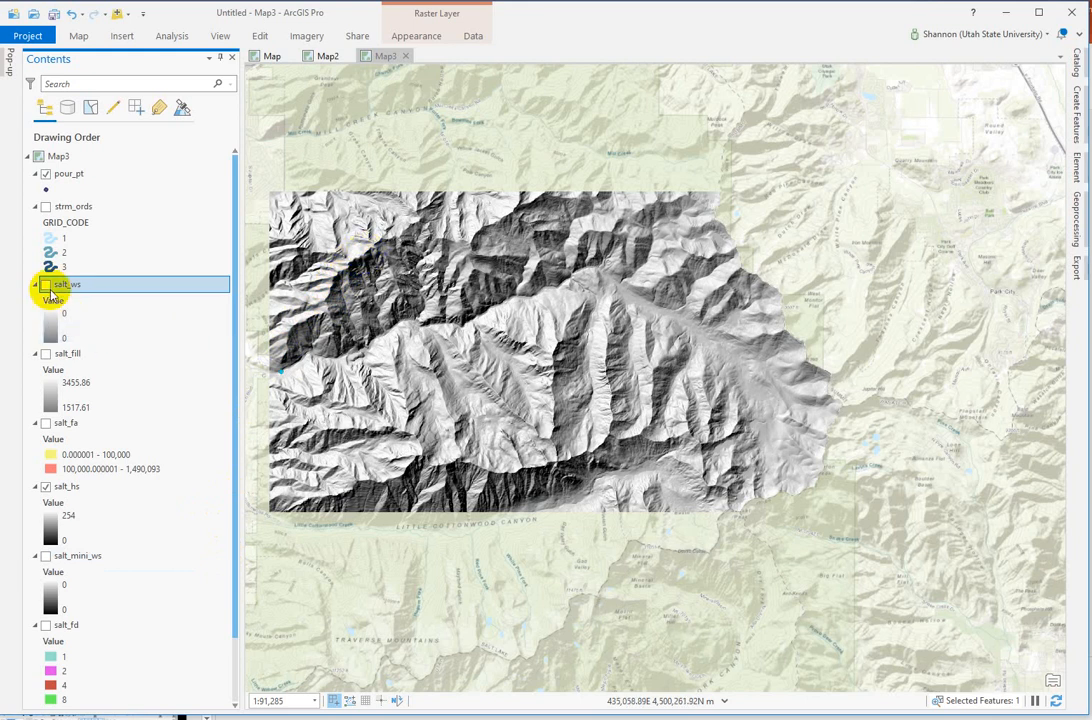
click(46, 285)
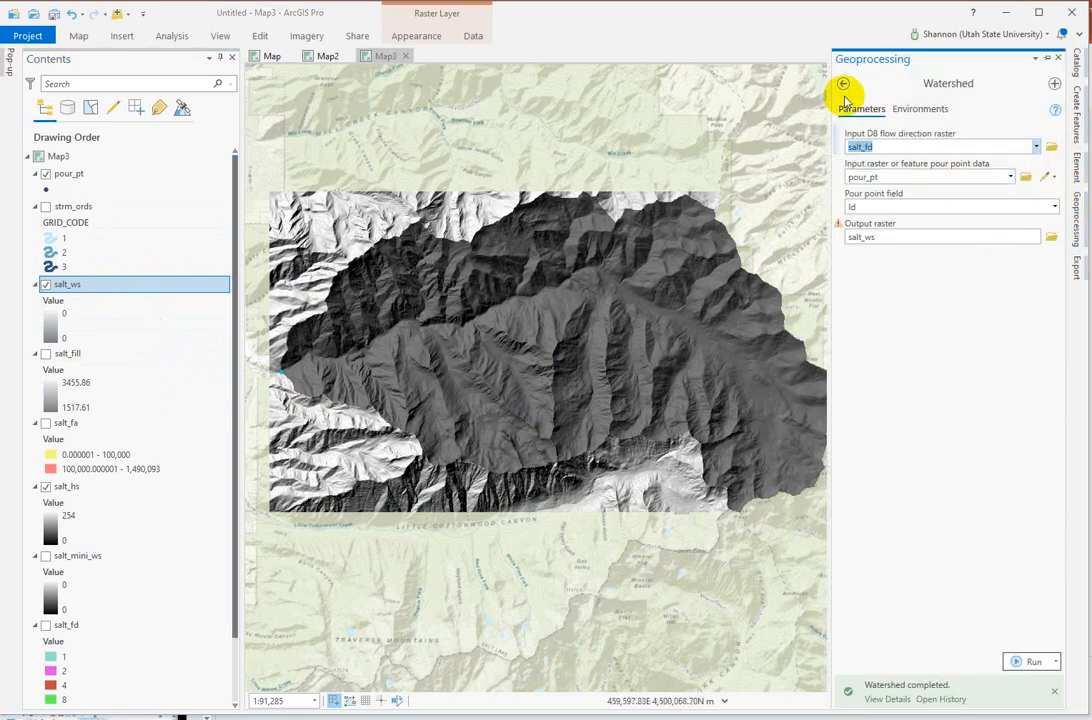
Find the Raster to Polygon tool by search and set salt_ws as the input raster.
click(843, 83)
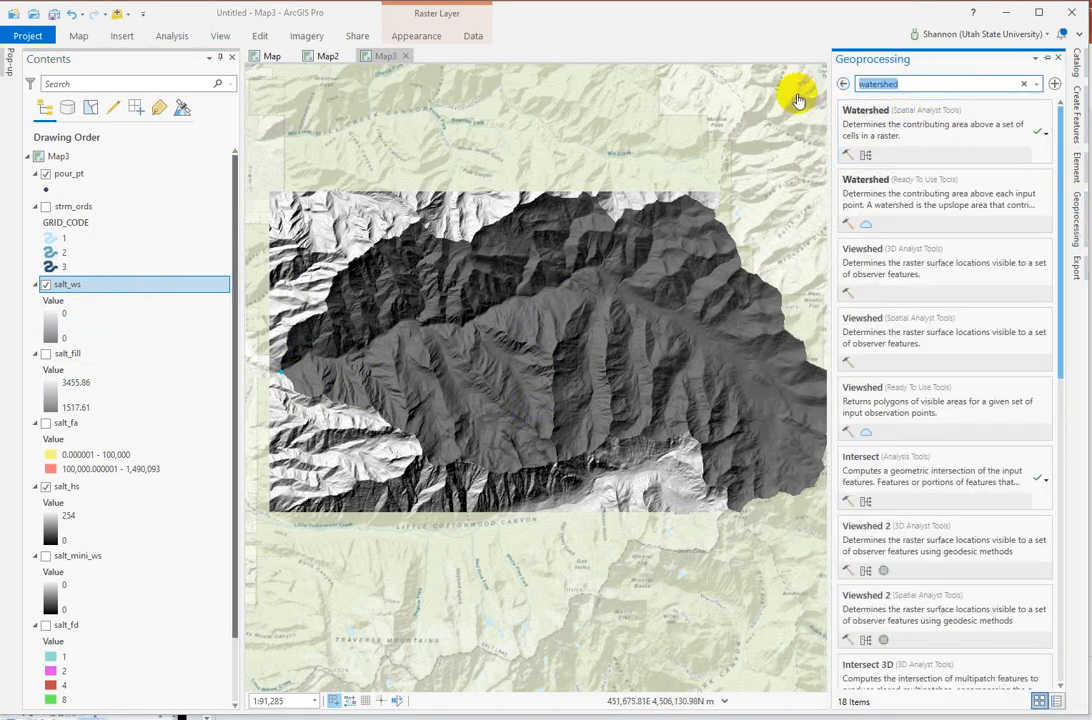
text(raster to poly)
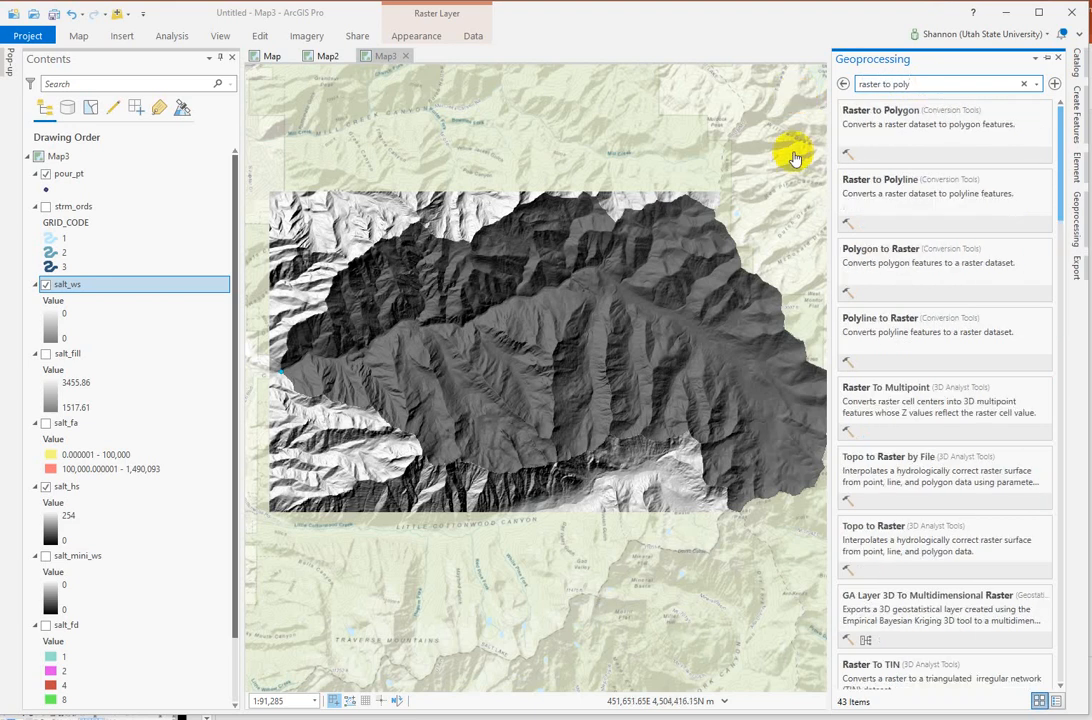
click(880, 110)
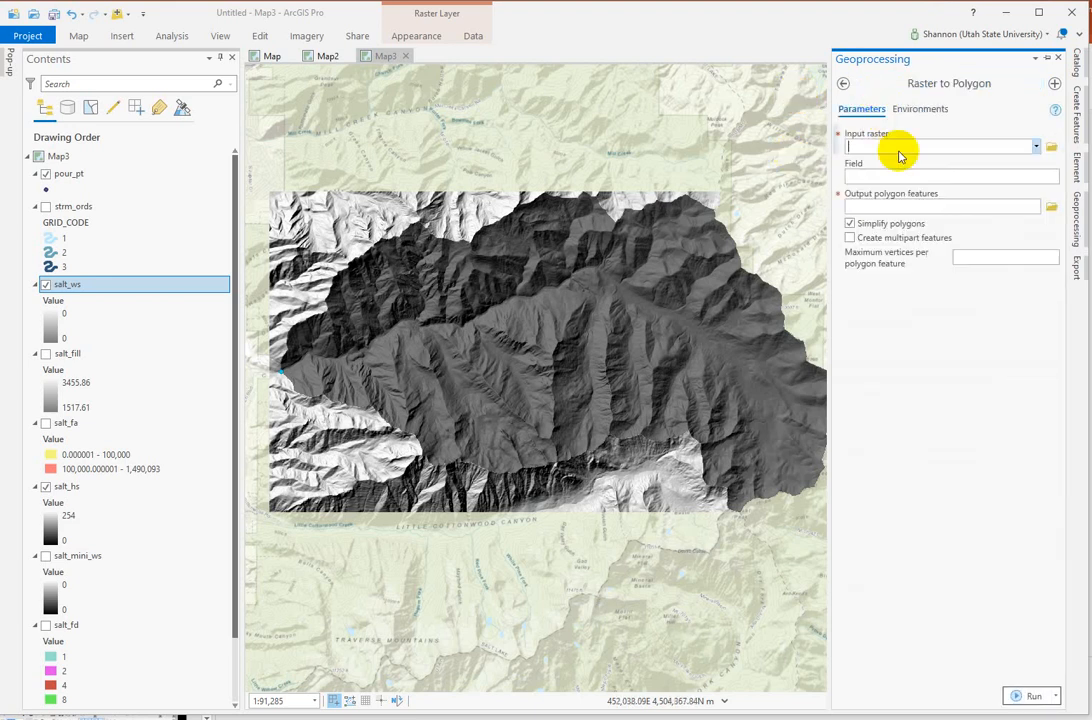
click(1036, 146)
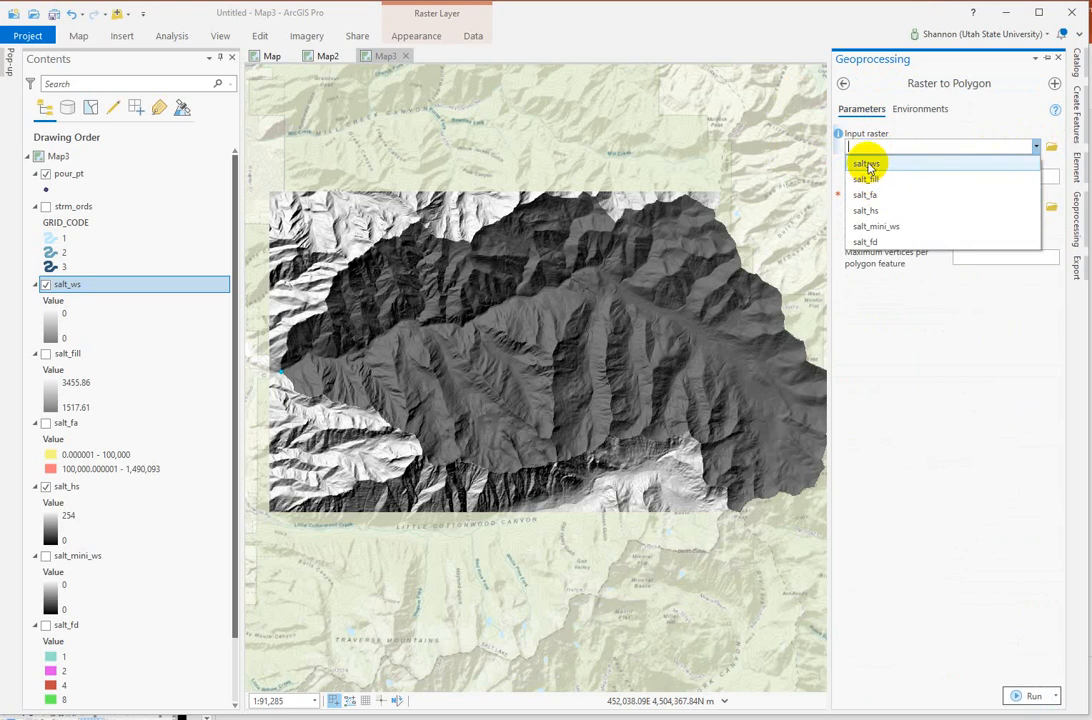
click(866, 163)
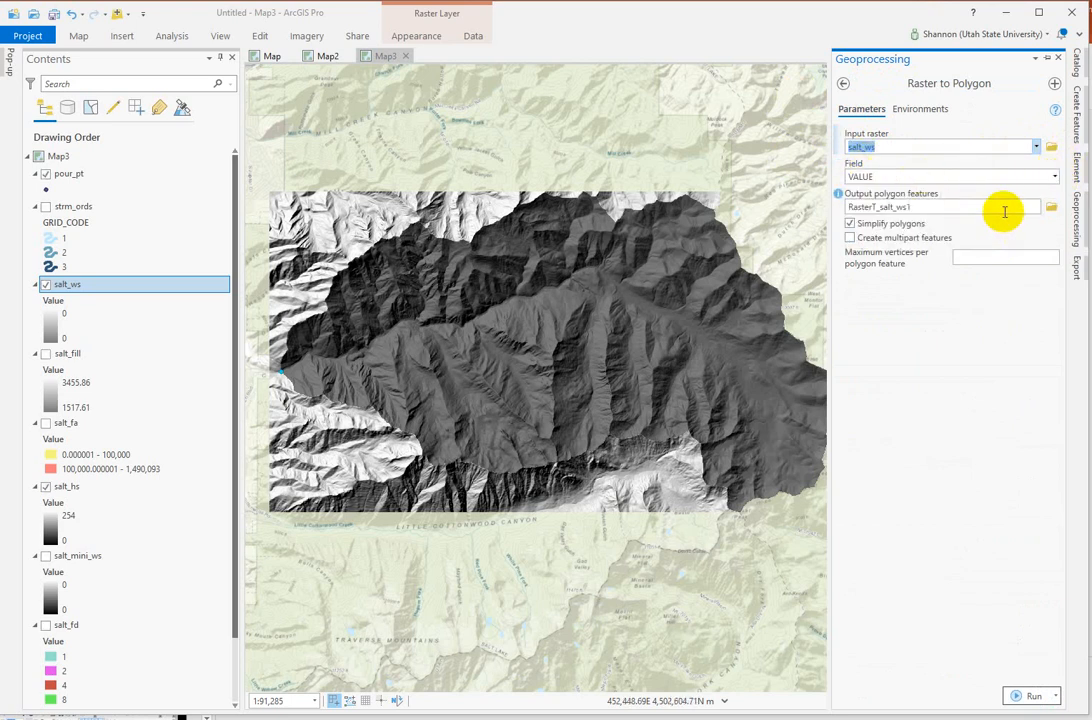
click(1051, 207)
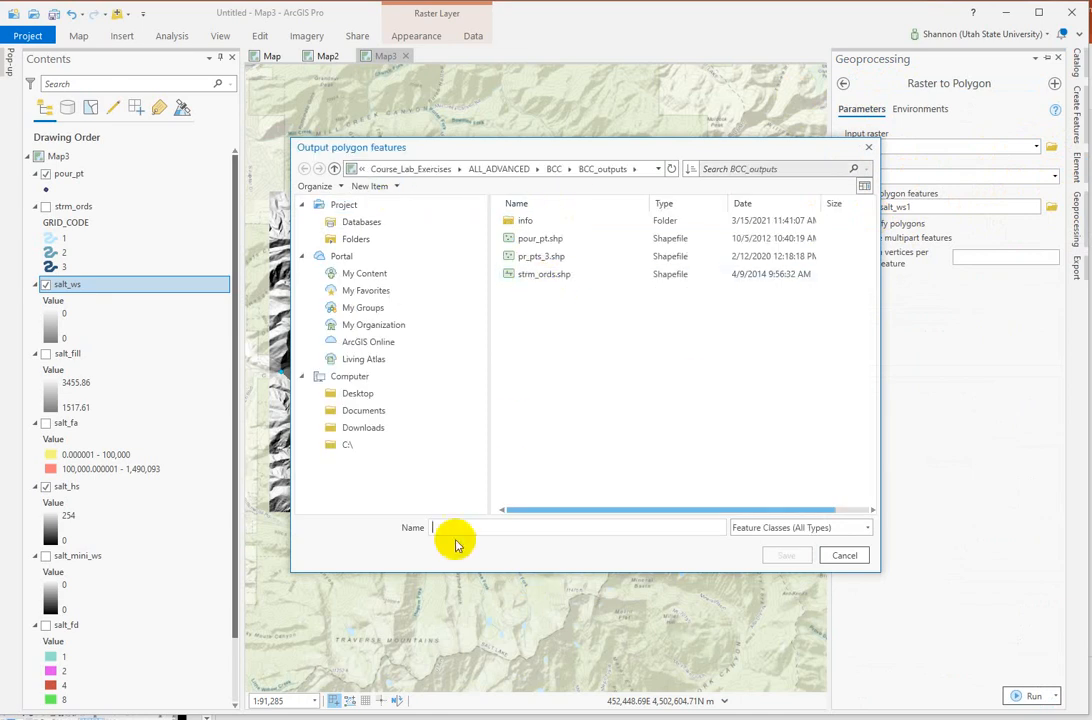
Set the output to salt_ws.shp in BCC_outputs and run the conversion.
text(salt)
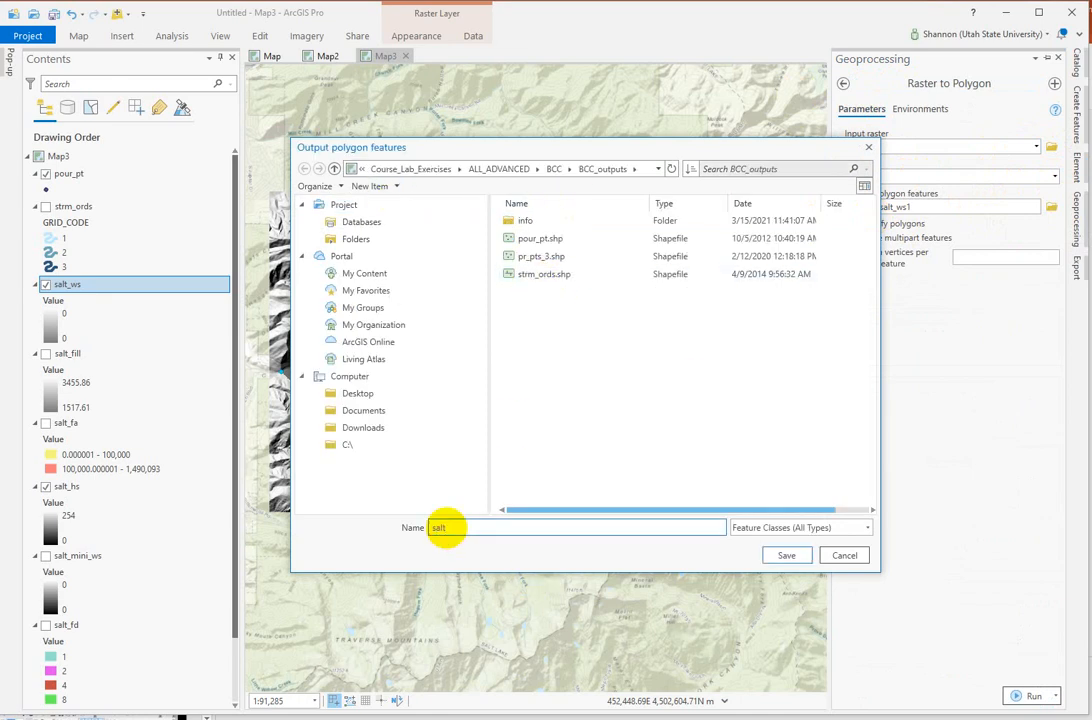
text(_ws)
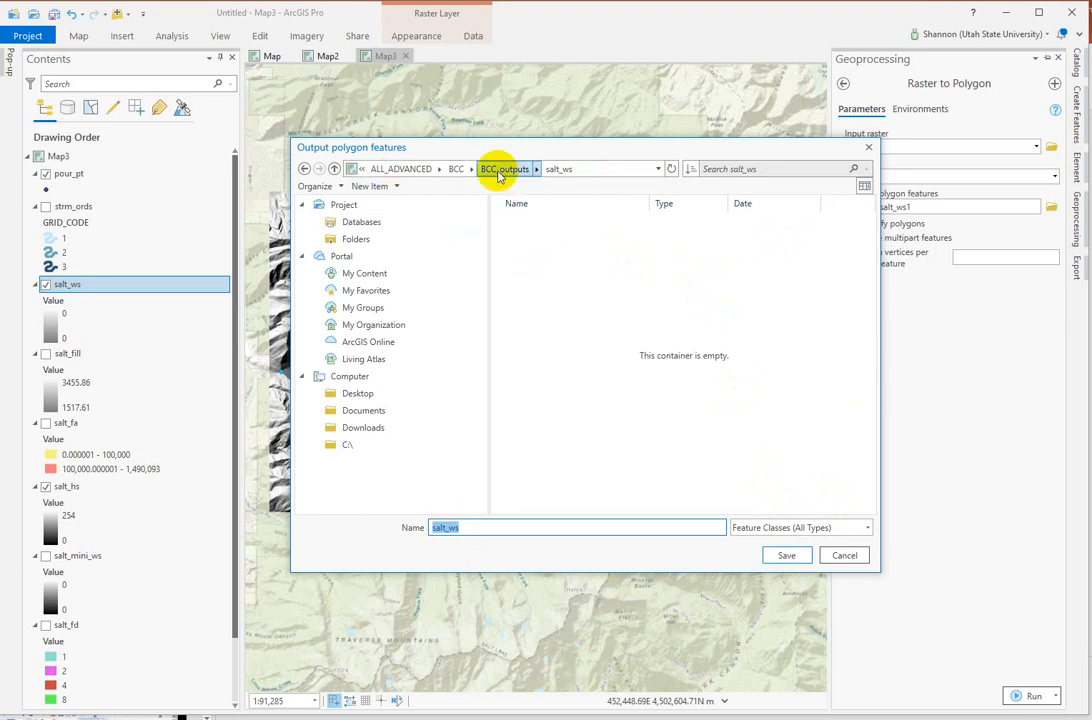
mouse_move(530, 168)
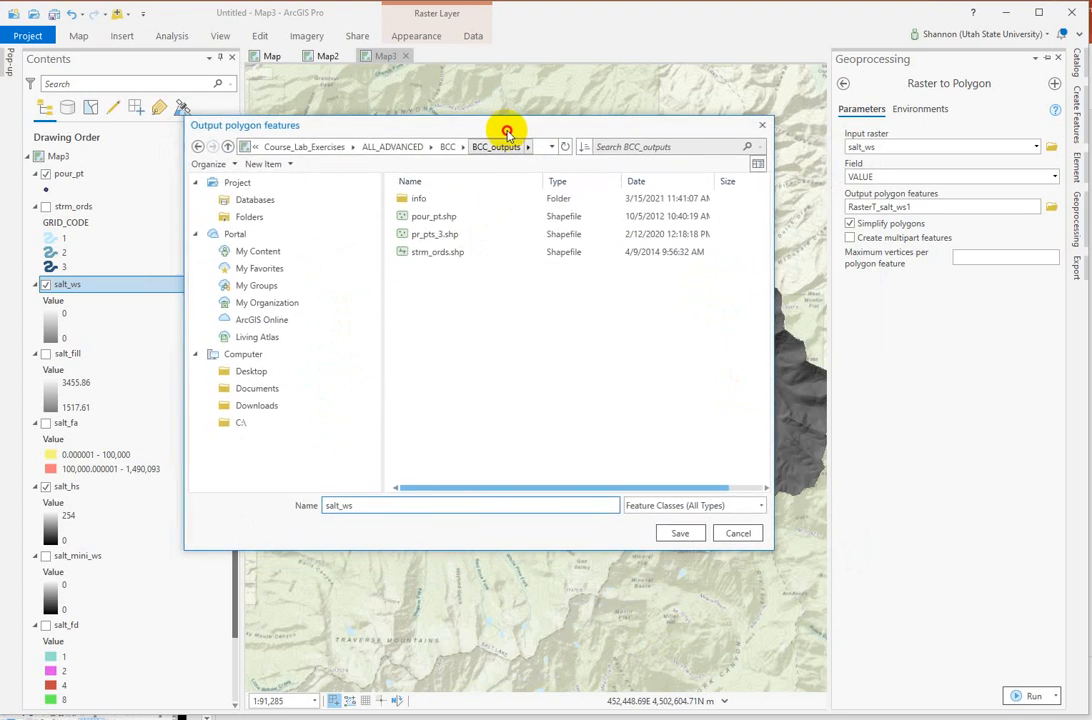
mouse_move(697, 575)
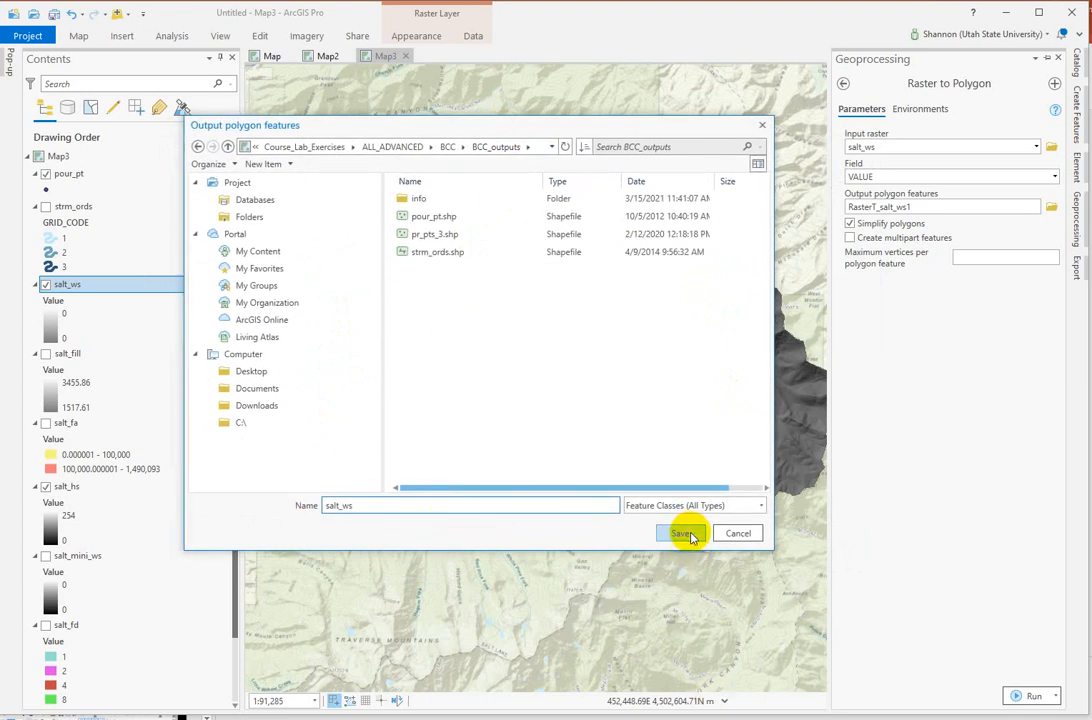
click(681, 533)
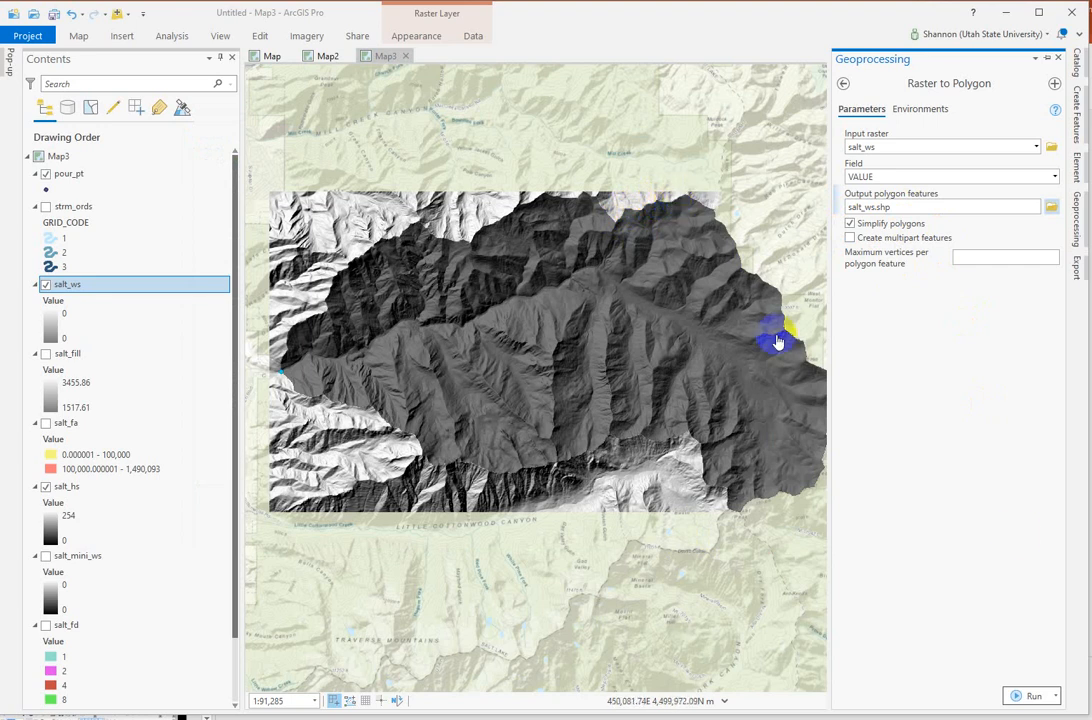
click(1034, 695)
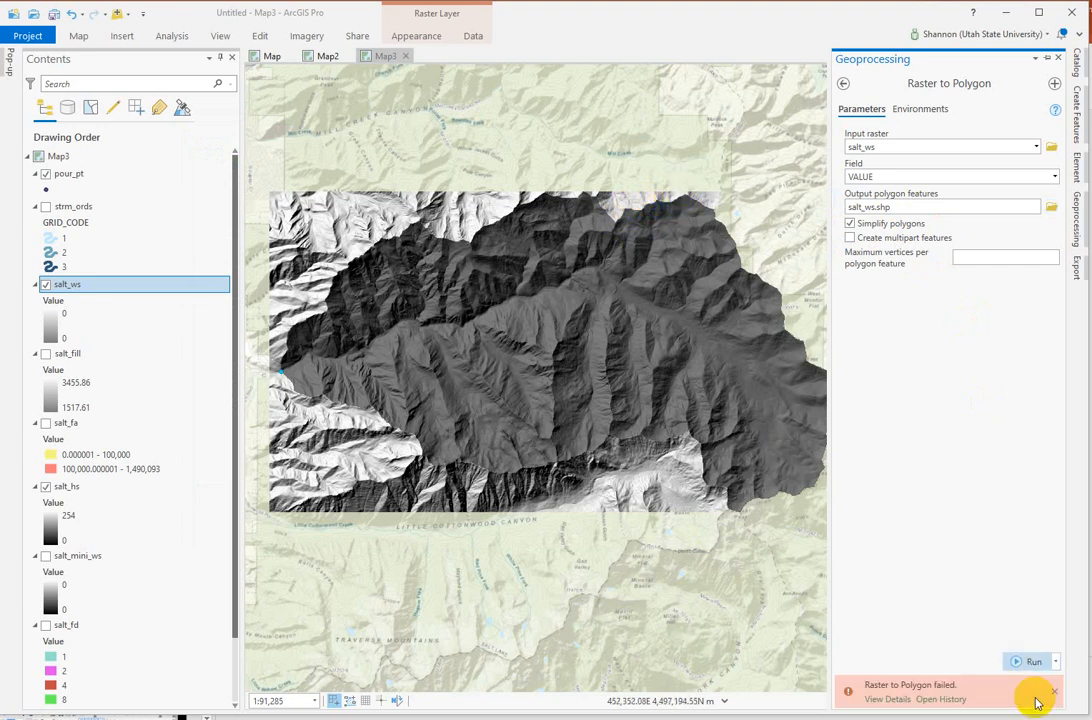
Rerun with output salt_watershed.shp and view the missing-workspace error details.
click(879, 699)
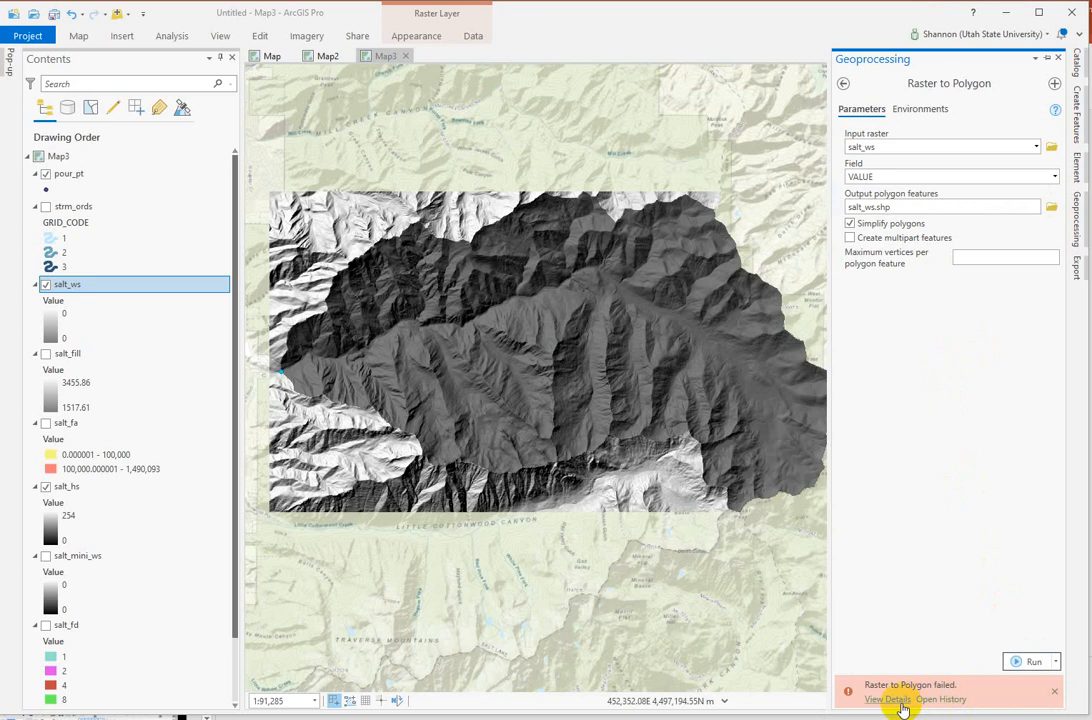
click(887, 699)
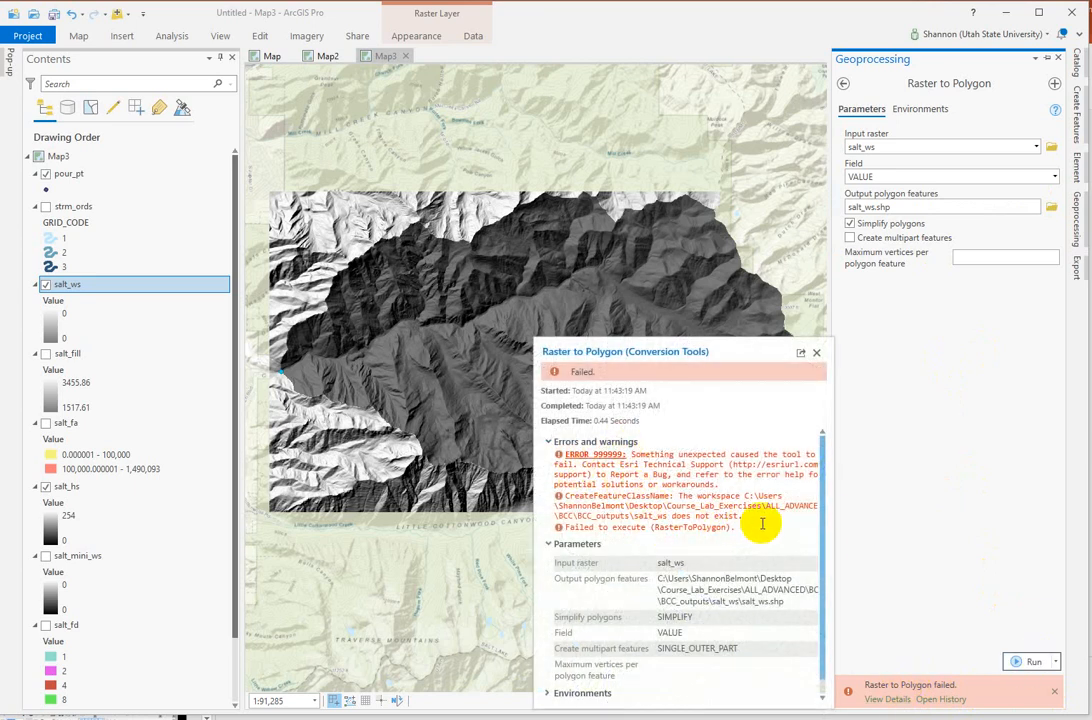
click(817, 352)
text(atershed)
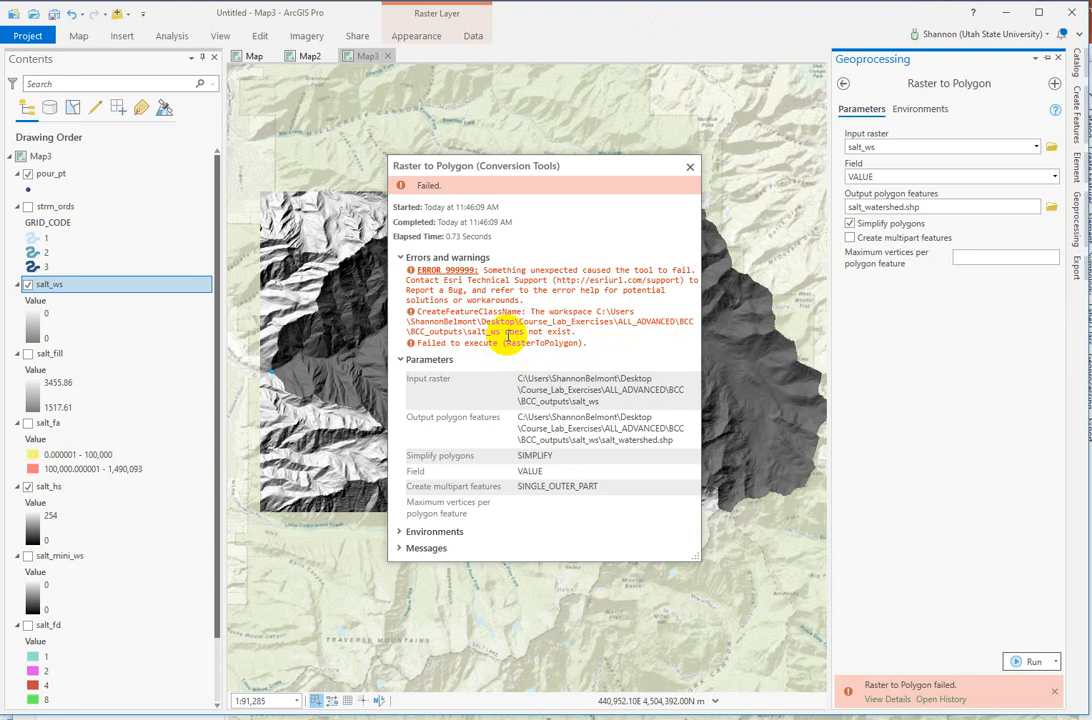
mouse_move(605, 532)
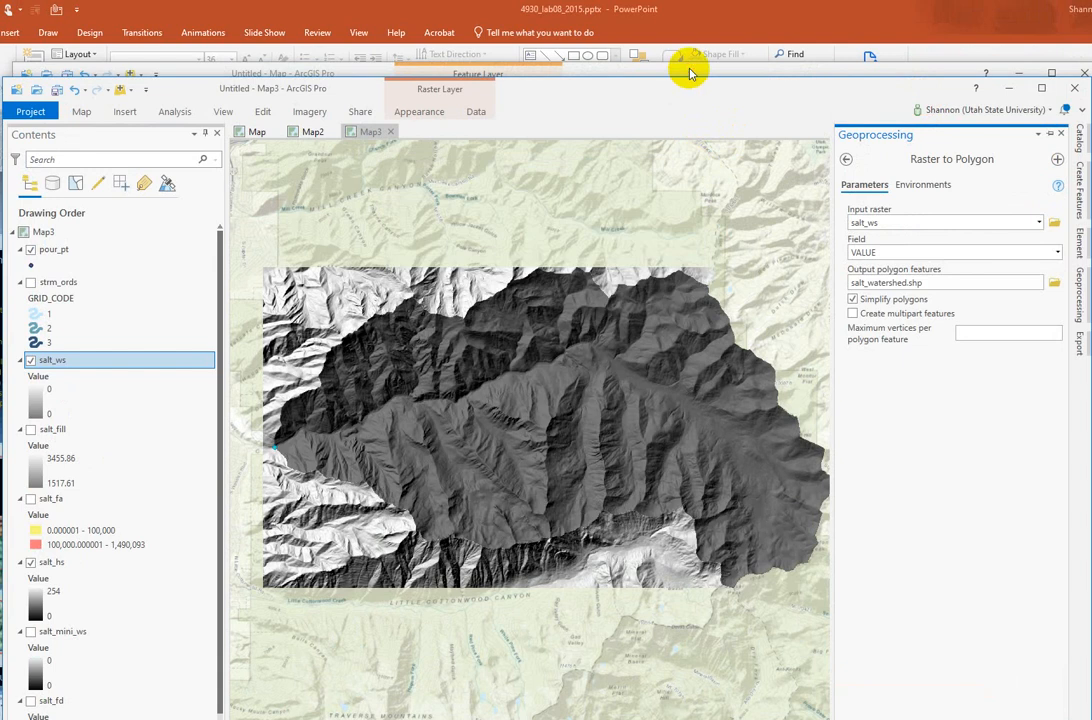
mouse_move(390, 73)
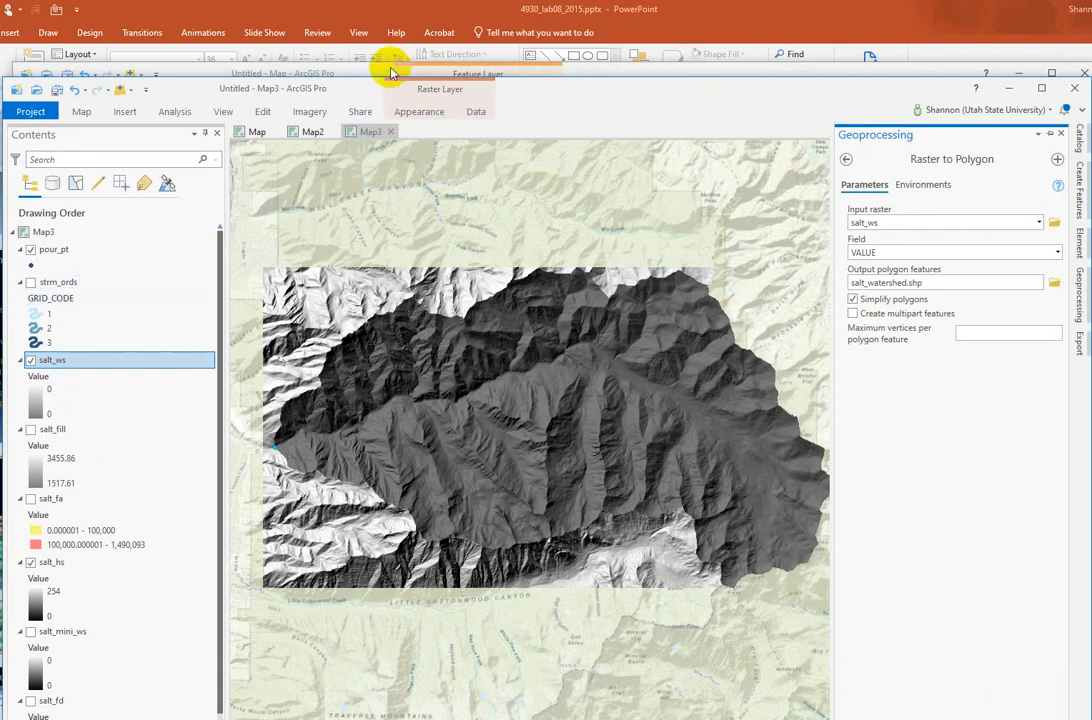
mouse_move(613, 75)
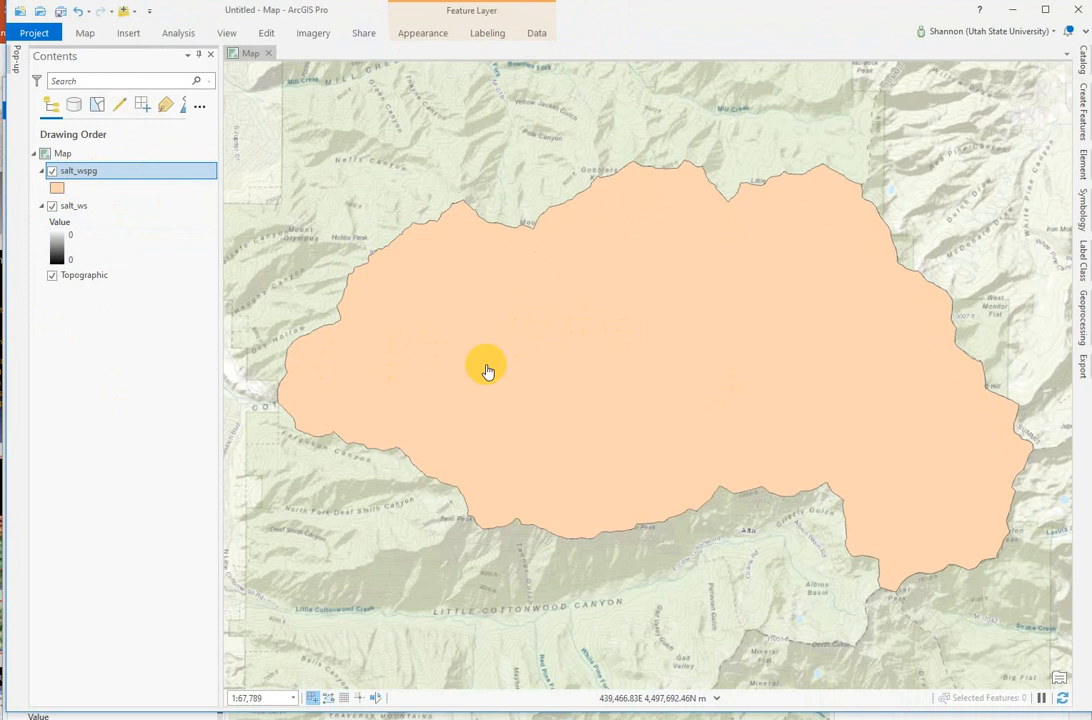
mouse_move(653, 283)
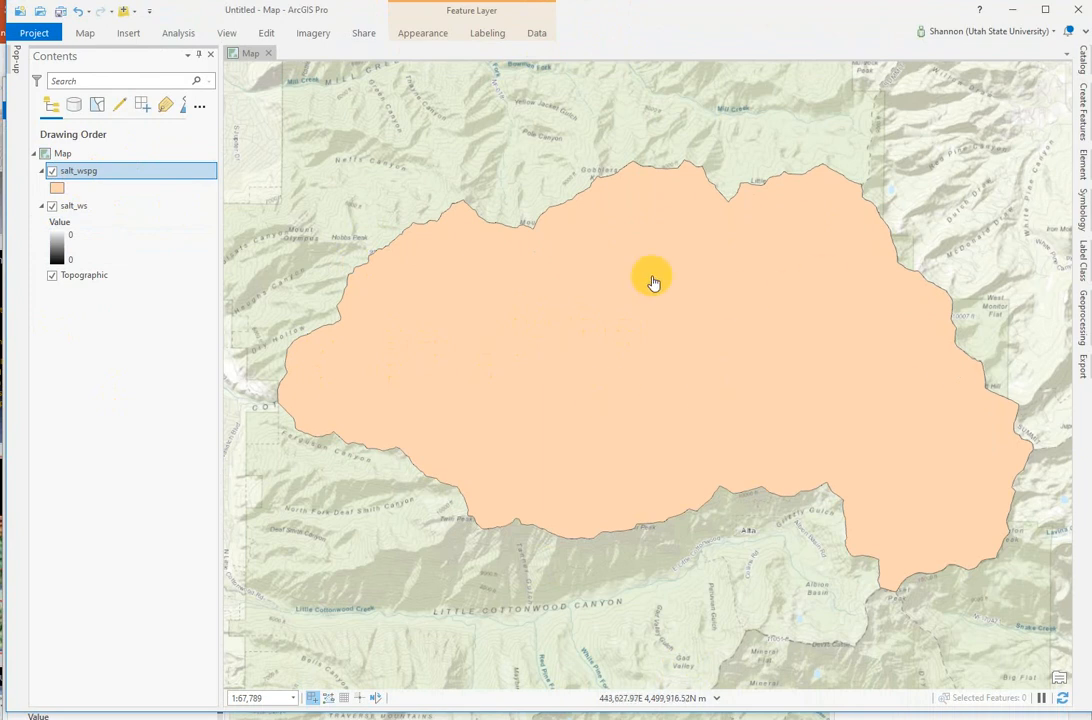
mouse_move(615, 293)
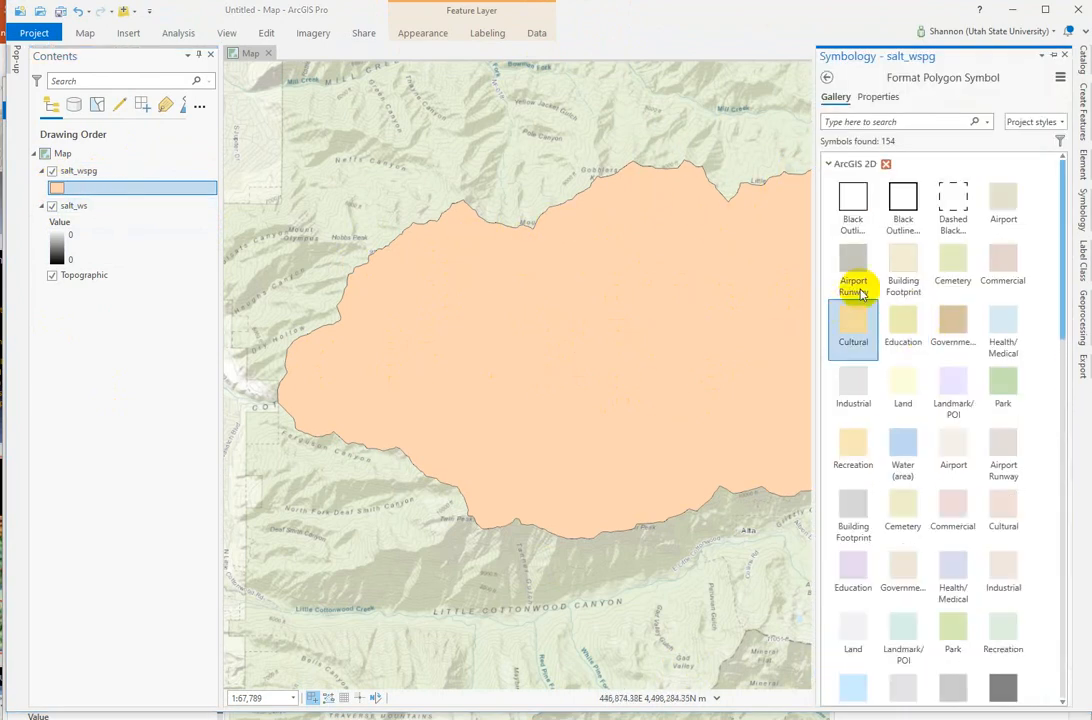
Apply the Black Outline symbol to salt_wspg and hide the salt_ws raster.
click(902, 197)
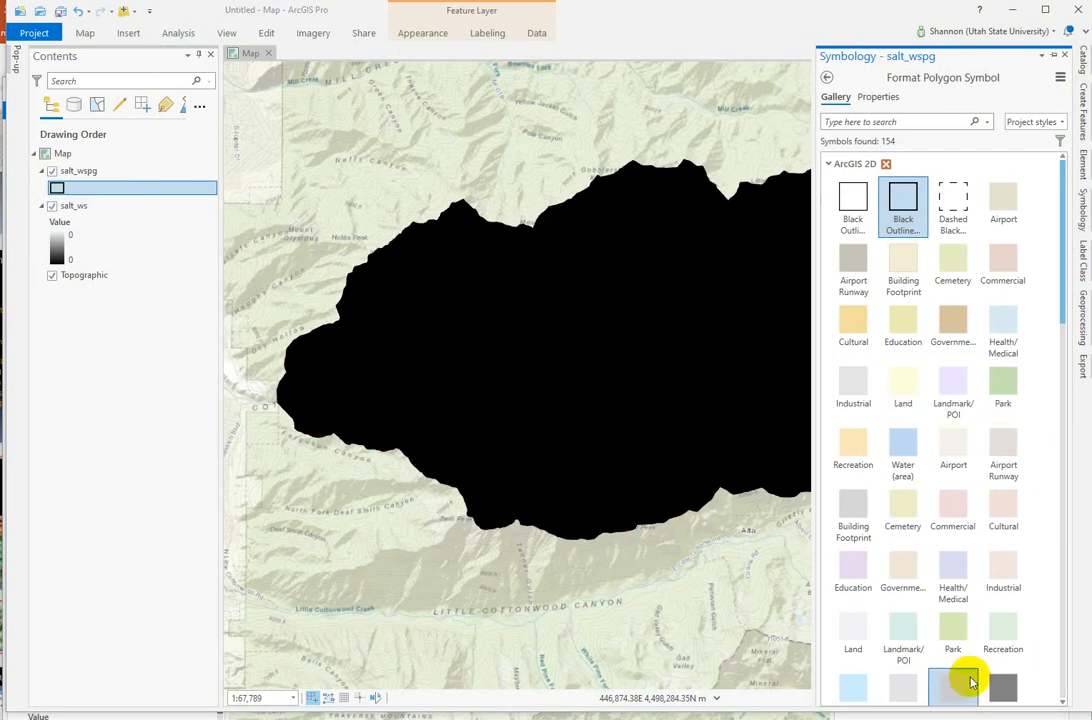
click(73, 205)
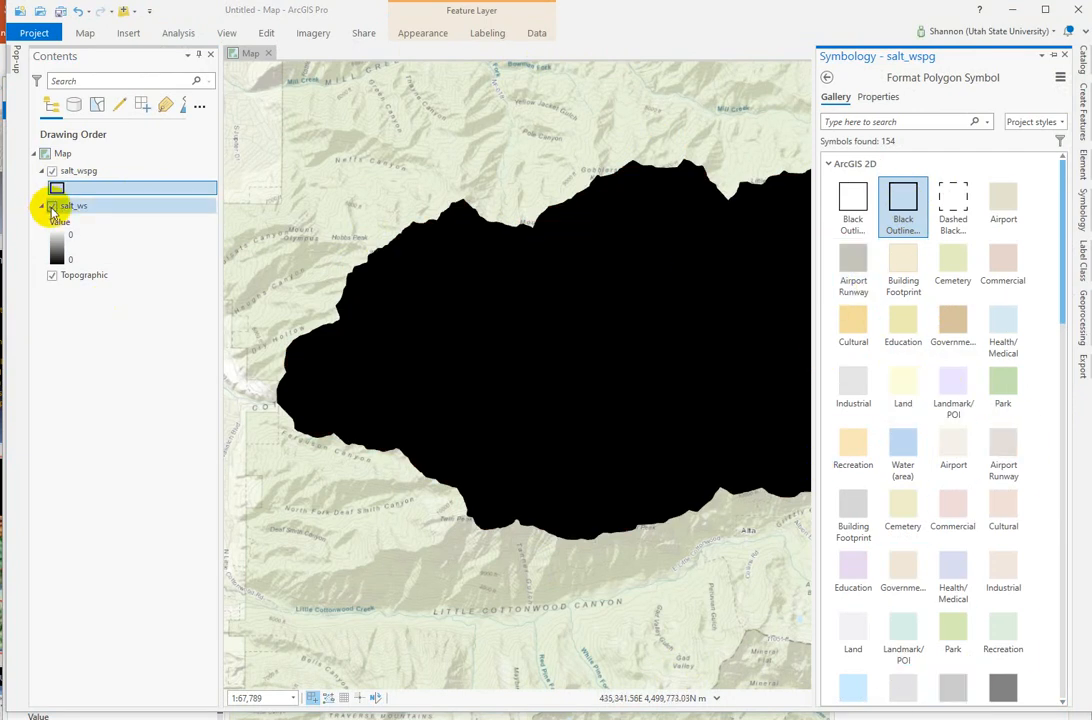